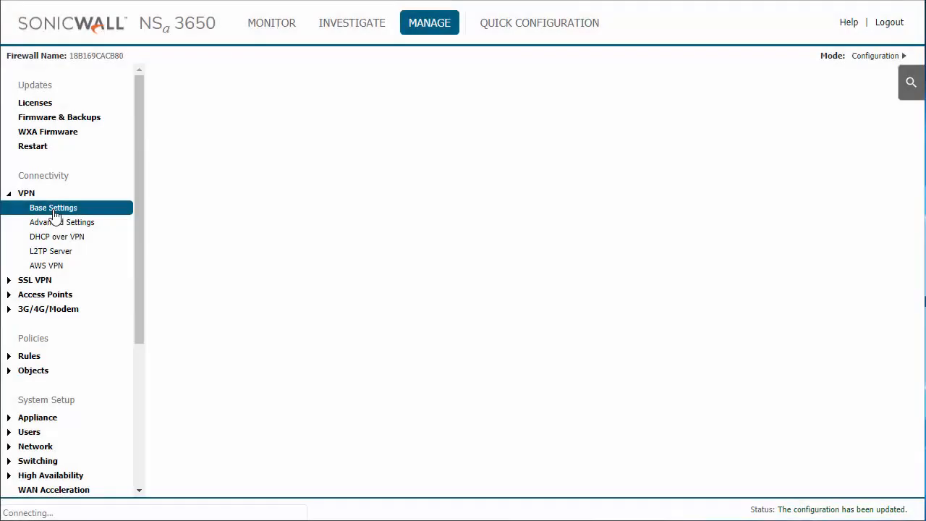
Go to VPN Base Settings to view global settings and the existing GroupVPN policies
left_click(53, 208)
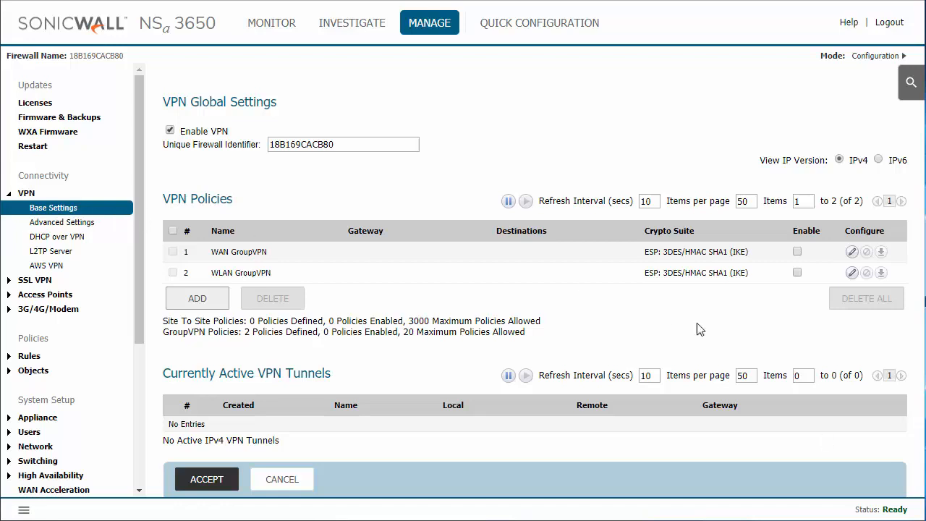
mouse_move(664, 291)
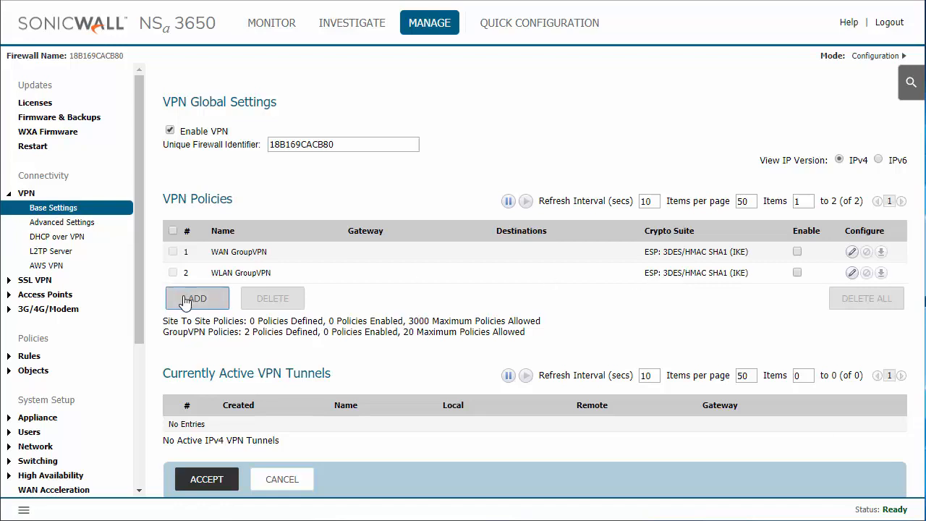
mouse_move(422, 40)
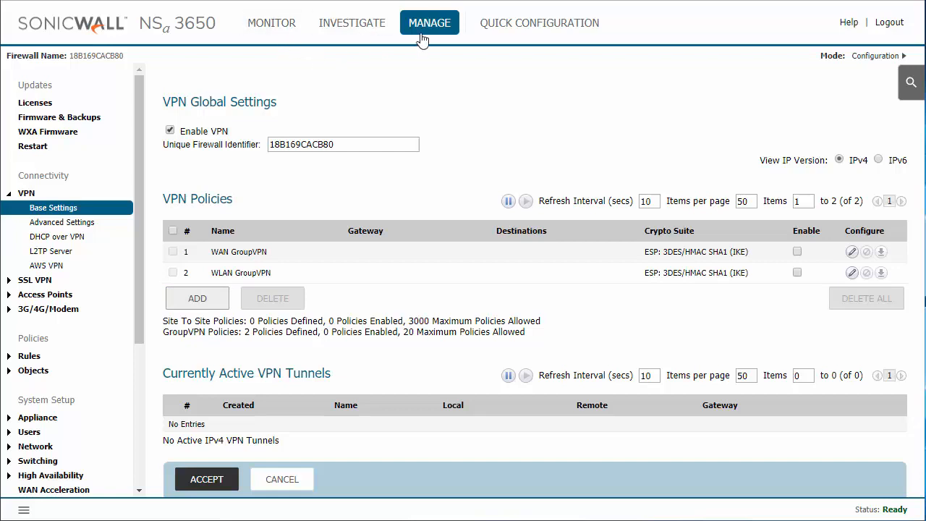
mouse_move(42, 182)
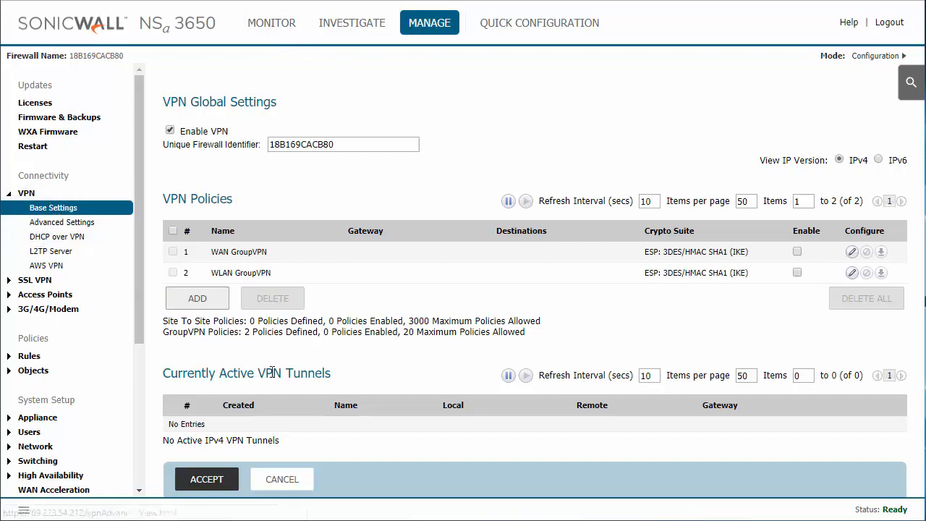
Add a new site-to-site VPN policy named 'Test' with primary gateway 10.0.0.1
left_click(197, 298)
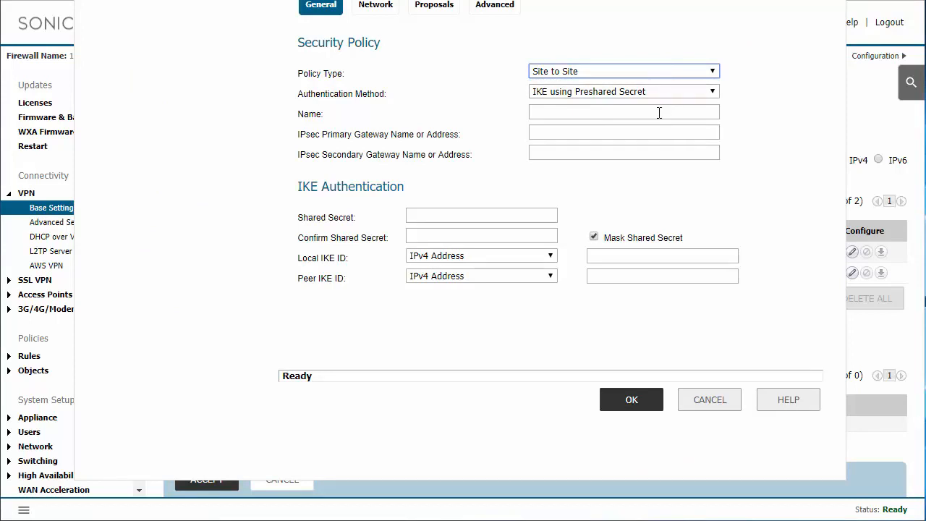
left_click(623, 112)
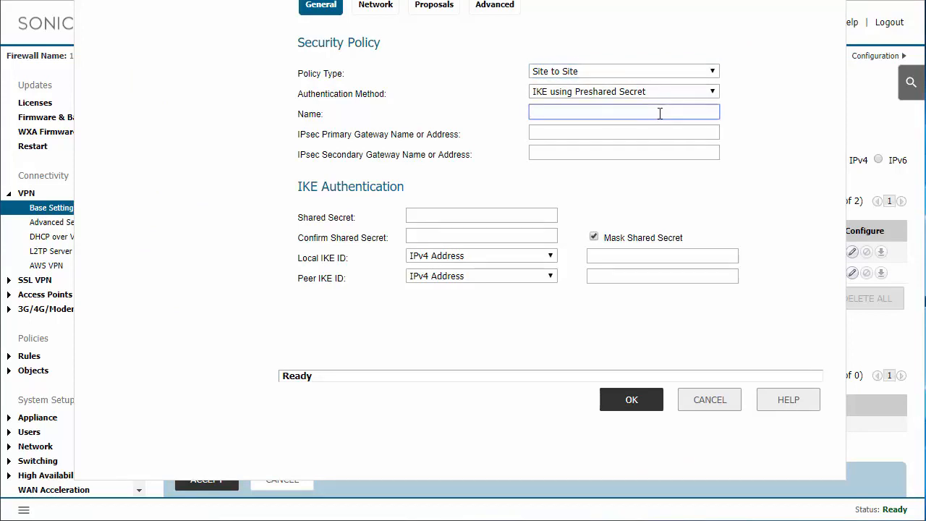
type("Test")
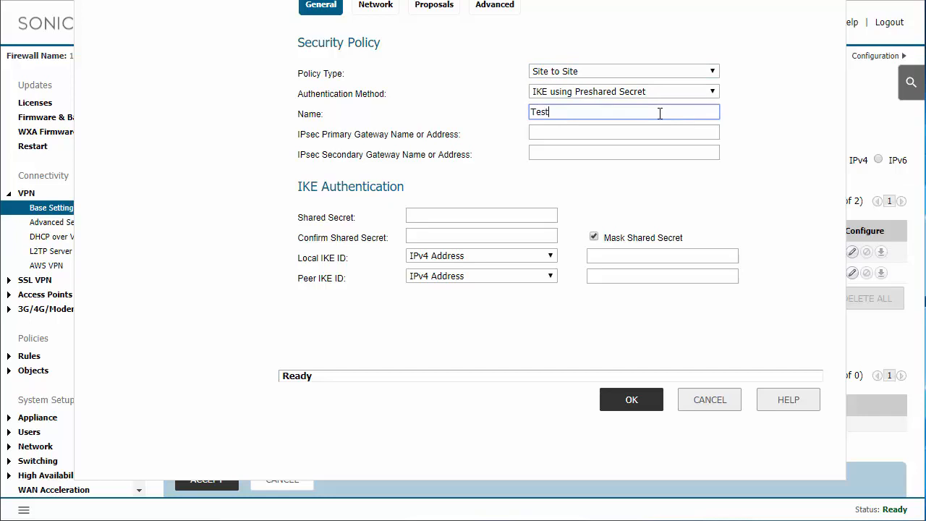
left_click(623, 132)
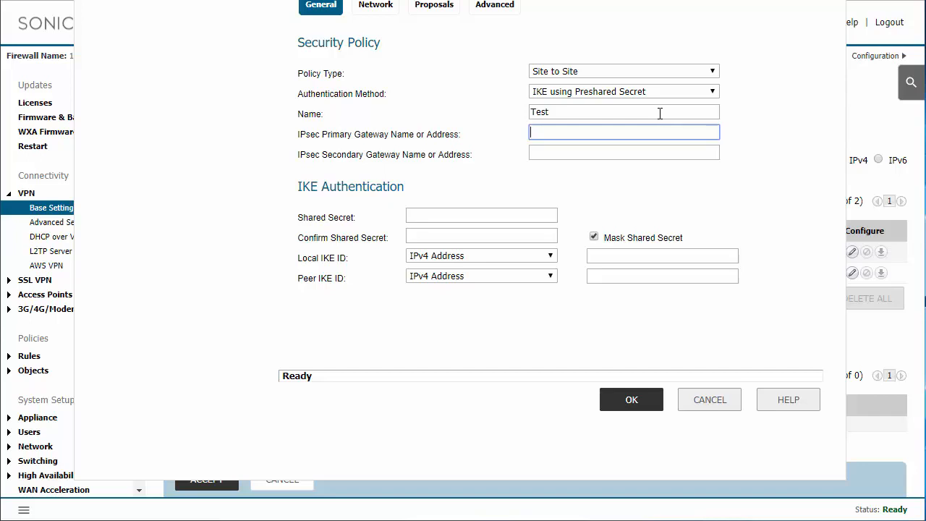
type("10.0.0")
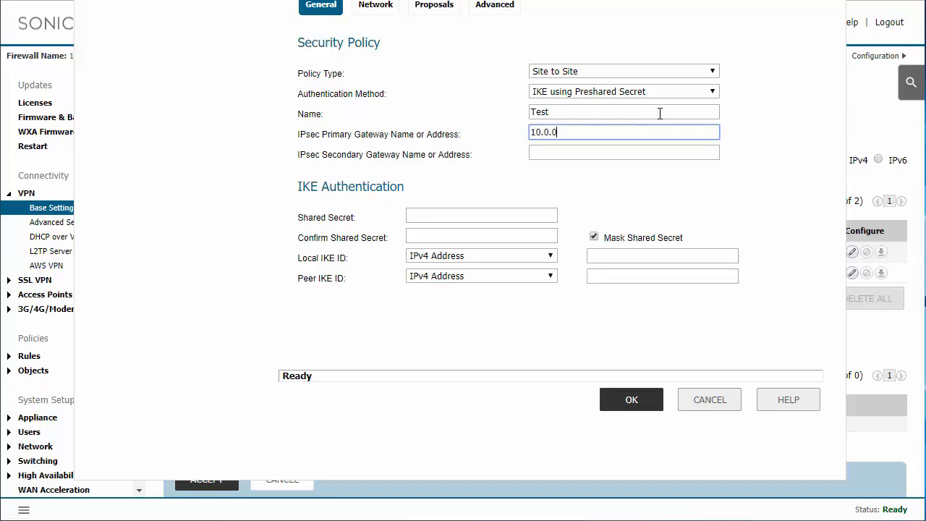
type("1")
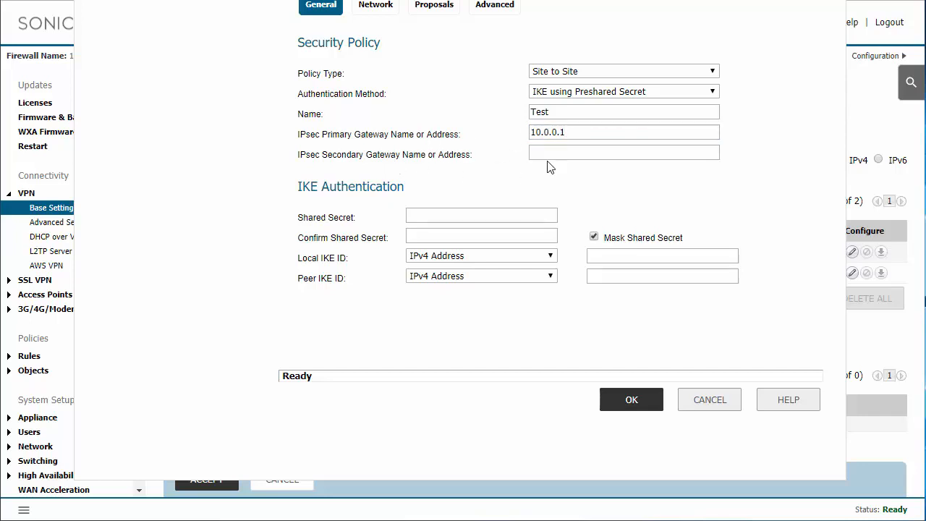
left_click(623, 152)
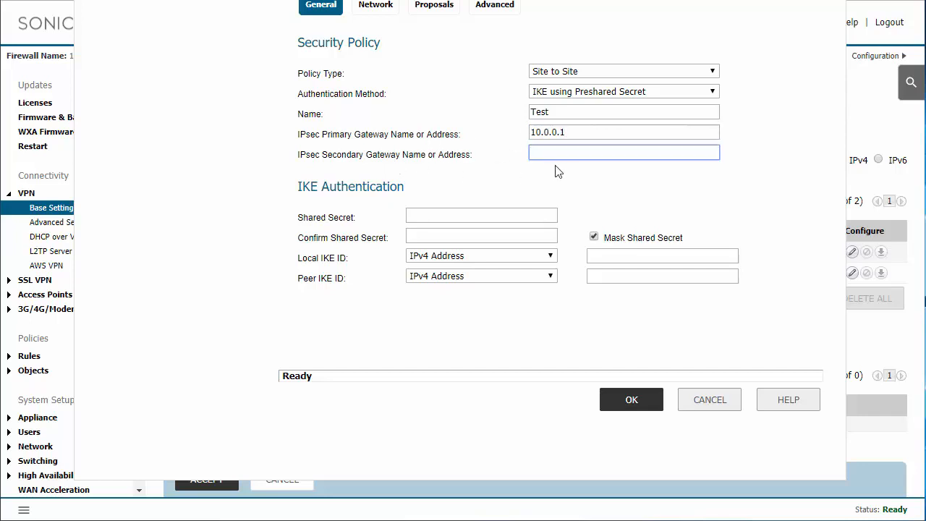
mouse_move(488, 213)
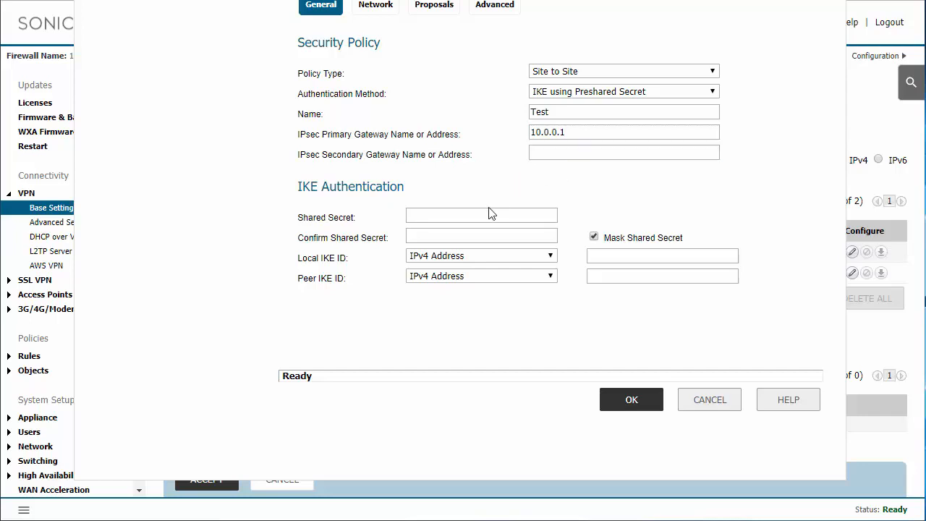
left_click(481, 217)
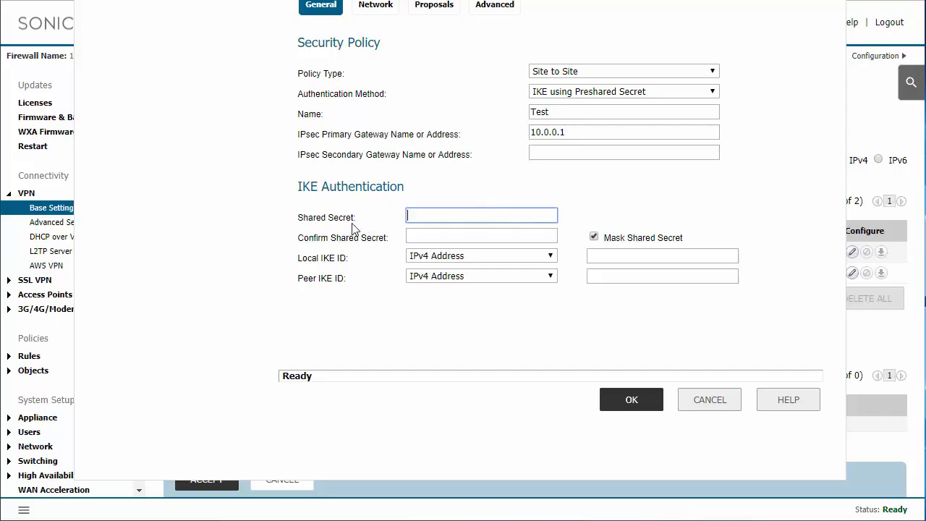
mouse_move(393, 230)
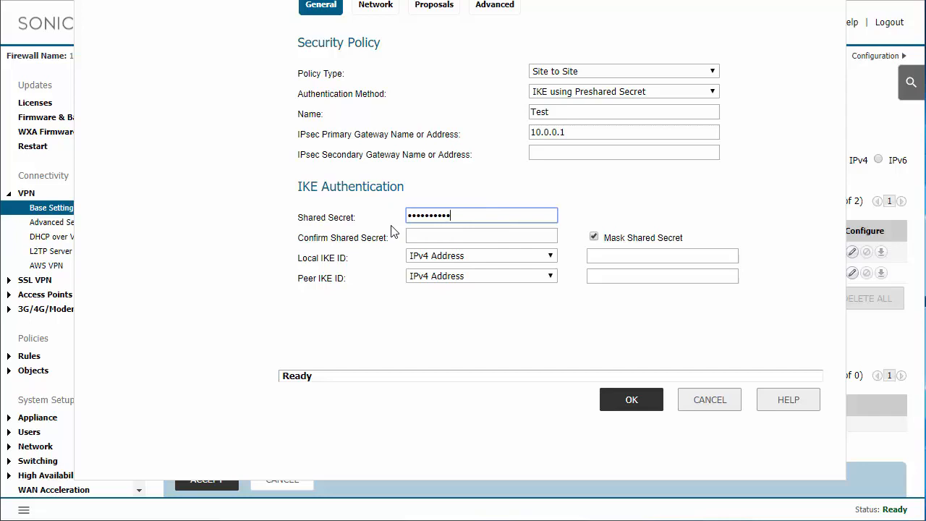
left_click(593, 236)
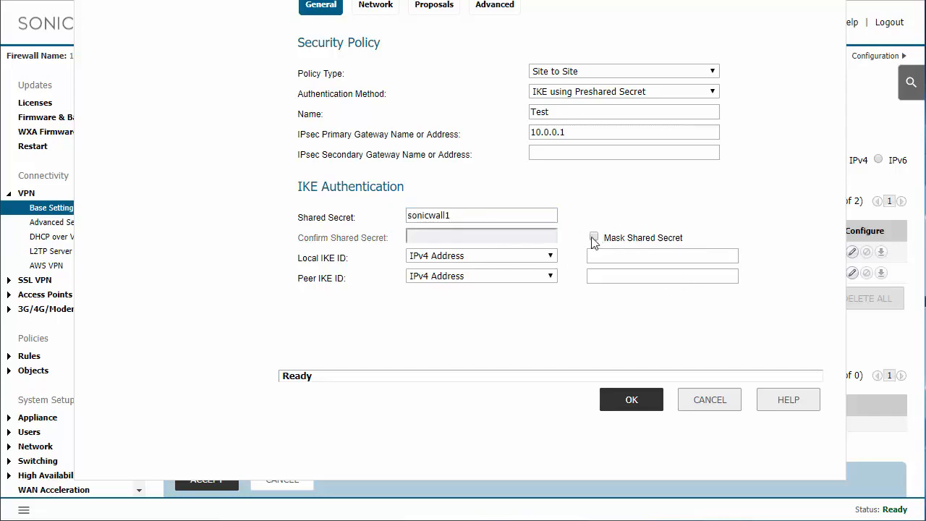
mouse_move(391, 20)
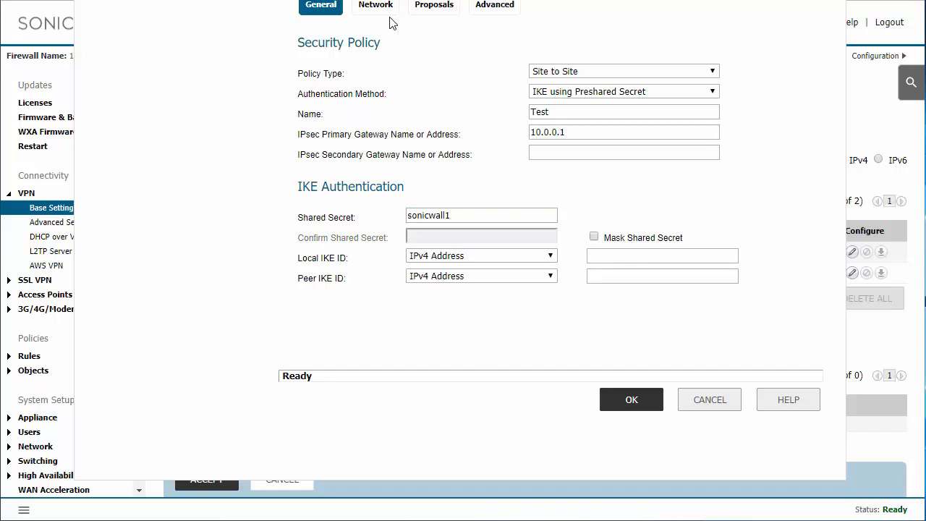
Show the Test policy's Network settings and scroll to the local network choices
left_click(376, 5)
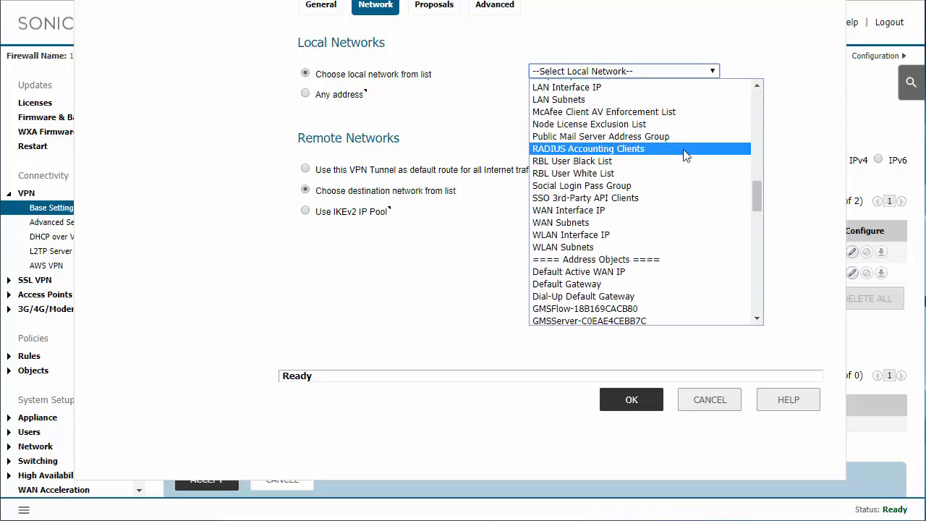
scroll("down", 3)
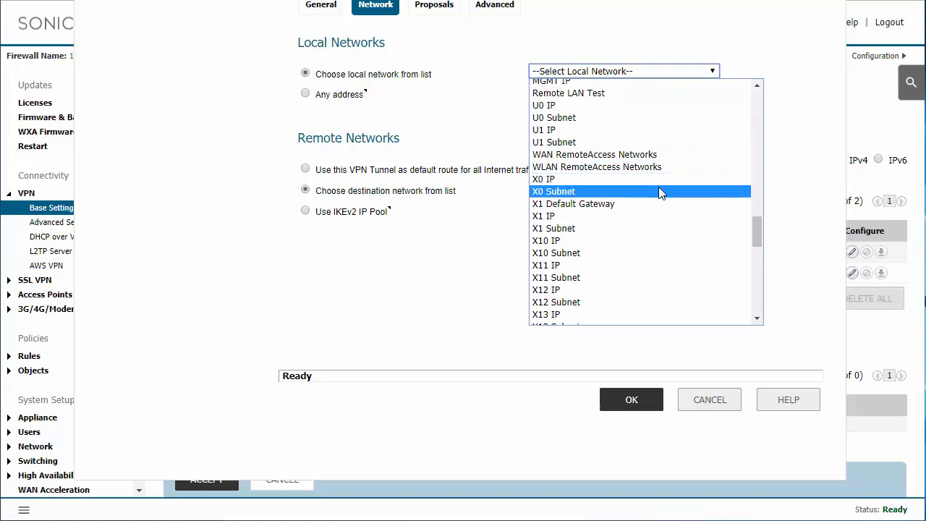
mouse_move(663, 194)
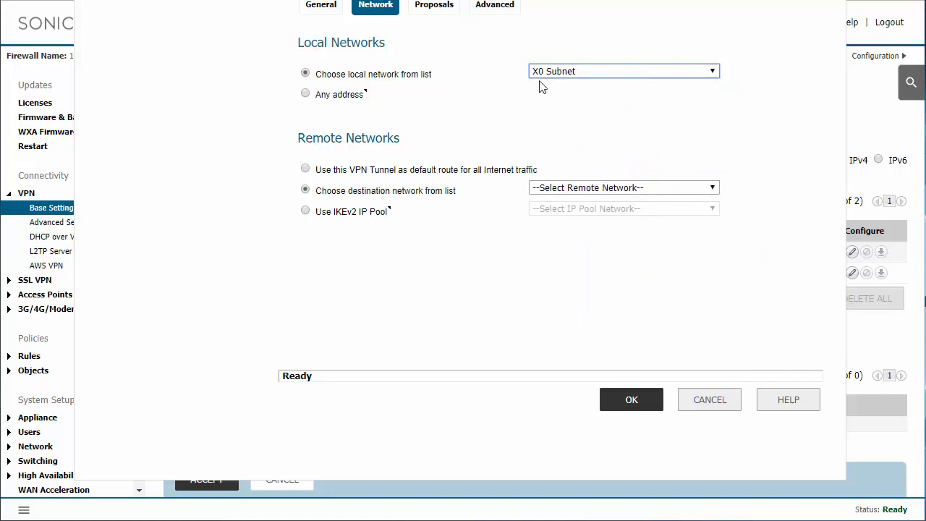
mouse_move(503, 101)
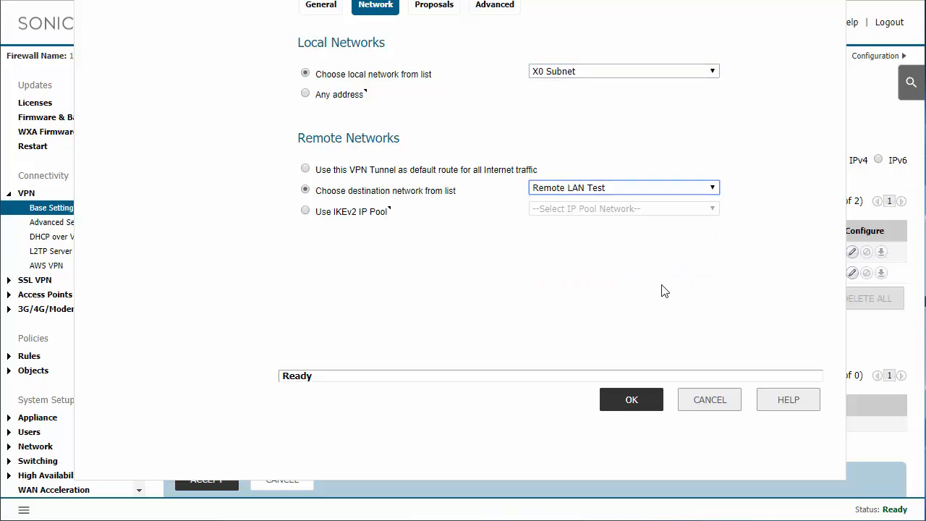
mouse_move(578, 253)
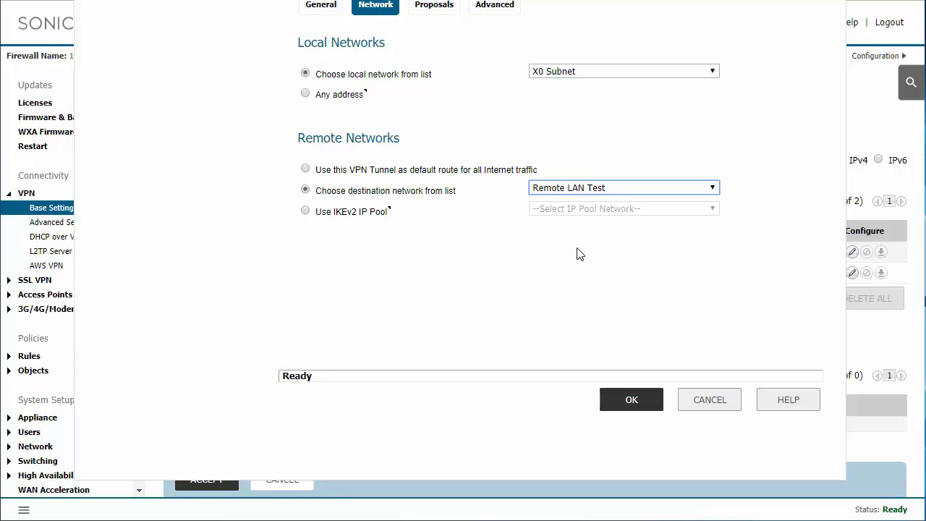
mouse_move(597, 292)
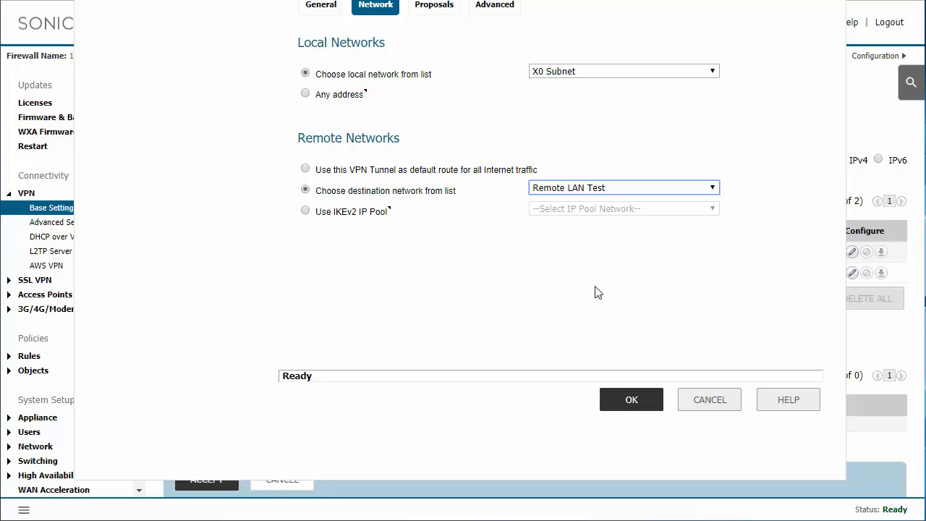
mouse_move(624, 341)
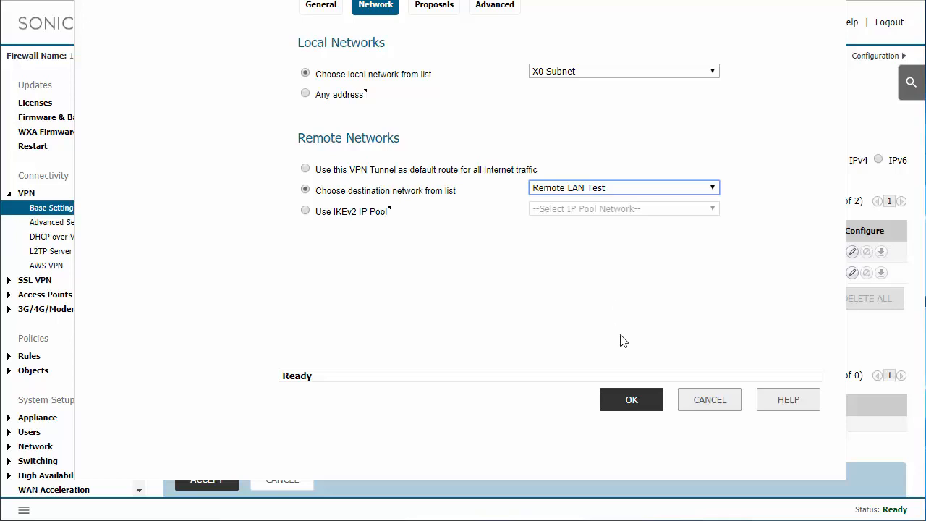
mouse_move(466, 29)
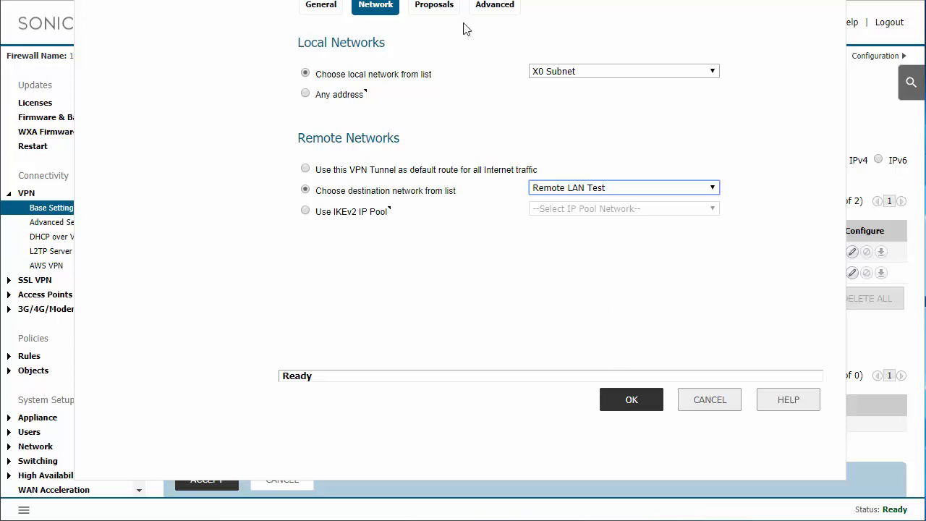
Set the IKE proposal to DH Group 5, AES-256, SHA256 and 3600-second lifetime
left_click(433, 5)
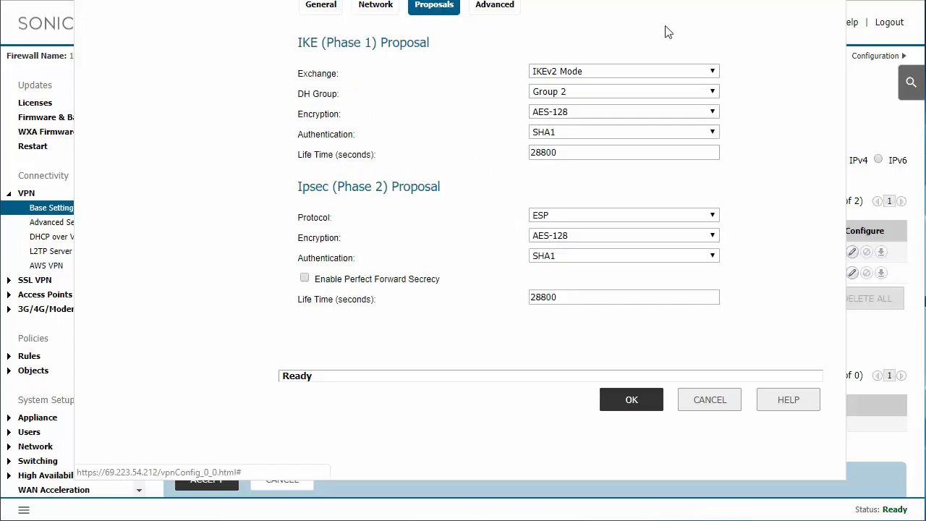
mouse_move(758, 113)
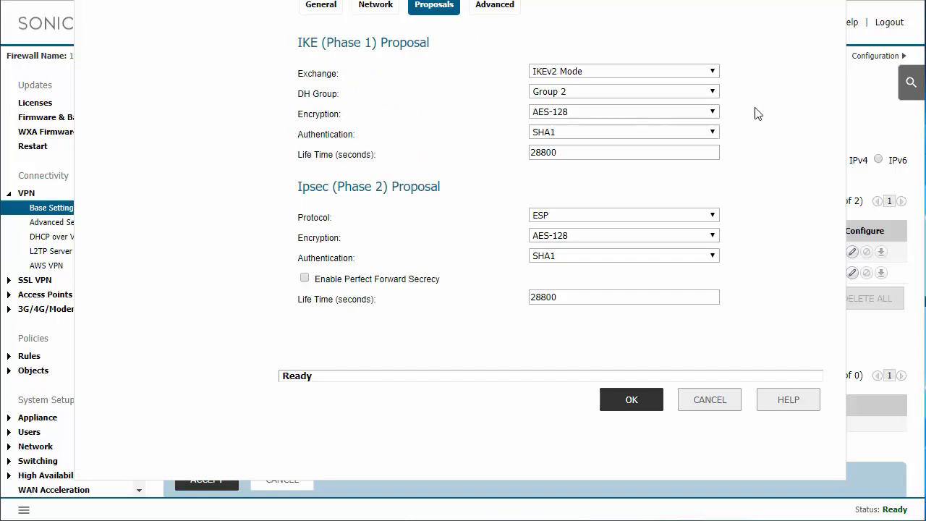
mouse_move(557, 284)
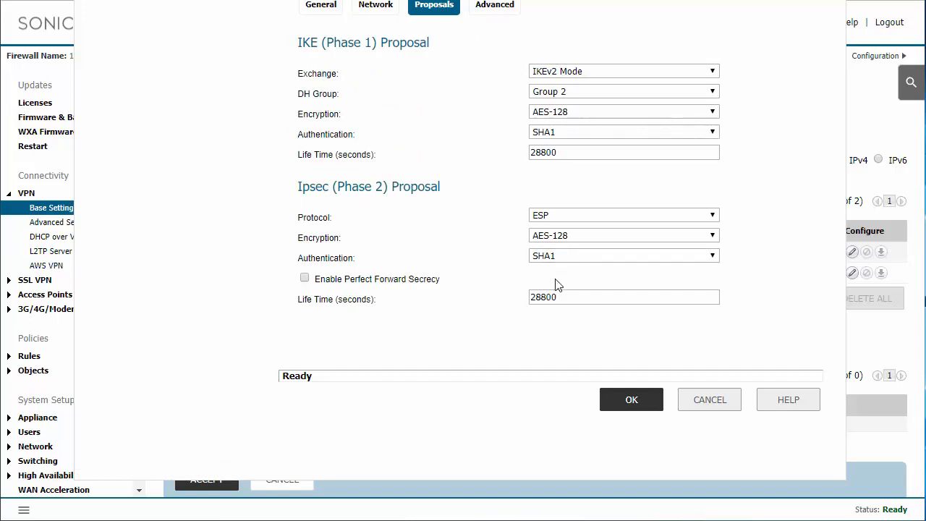
mouse_move(452, 197)
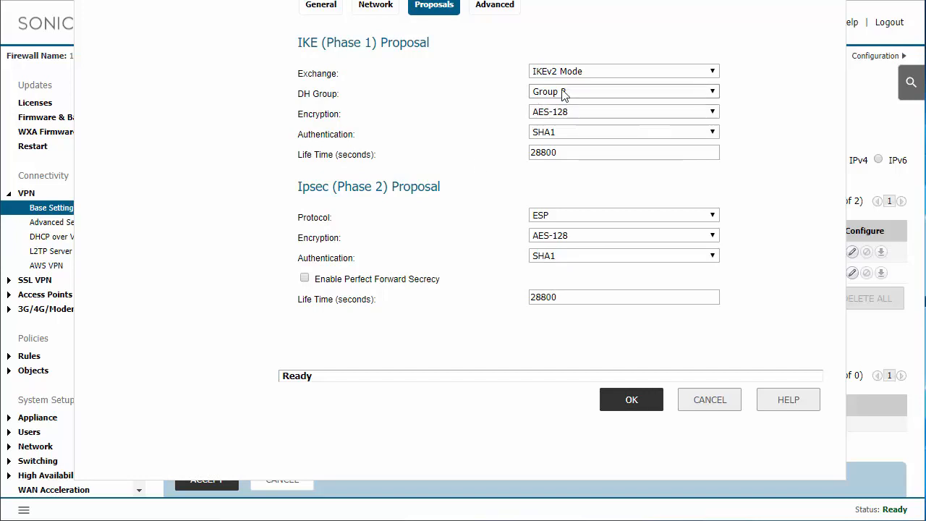
left_click(622, 91)
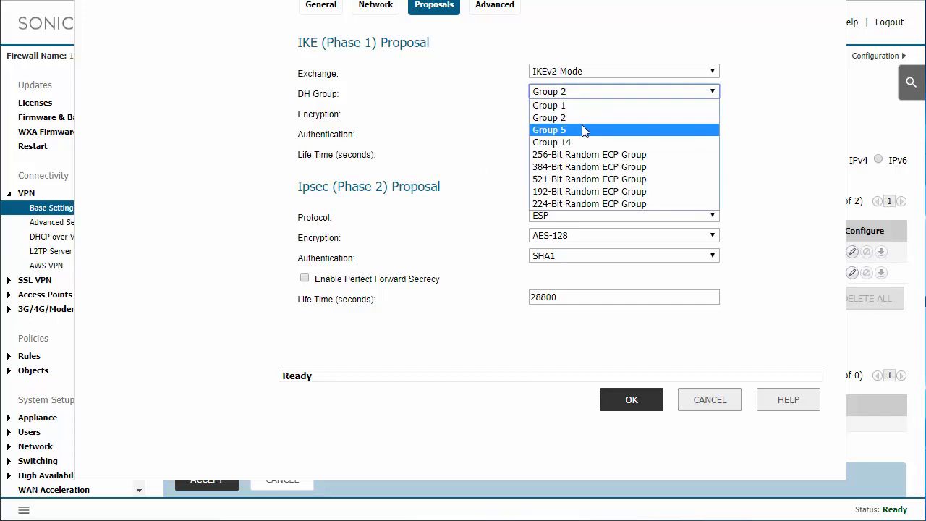
left_click(549, 130)
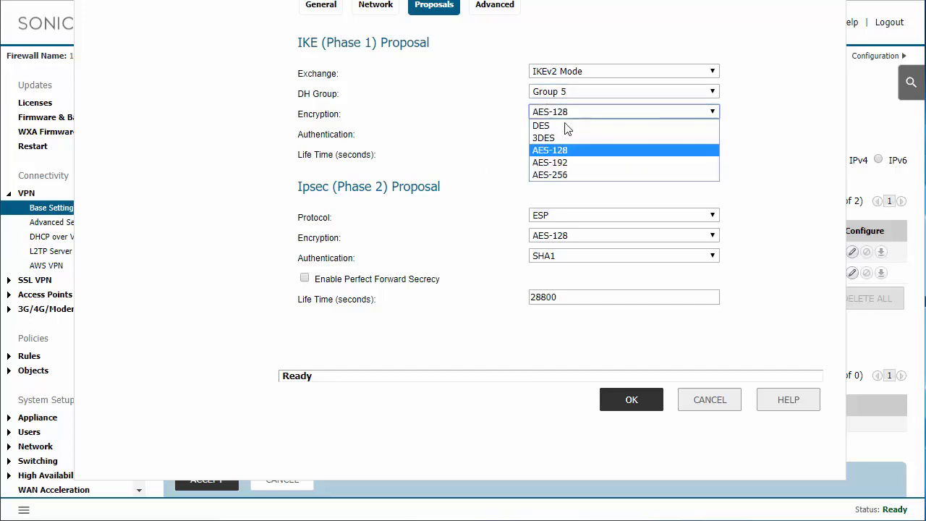
left_click(549, 174)
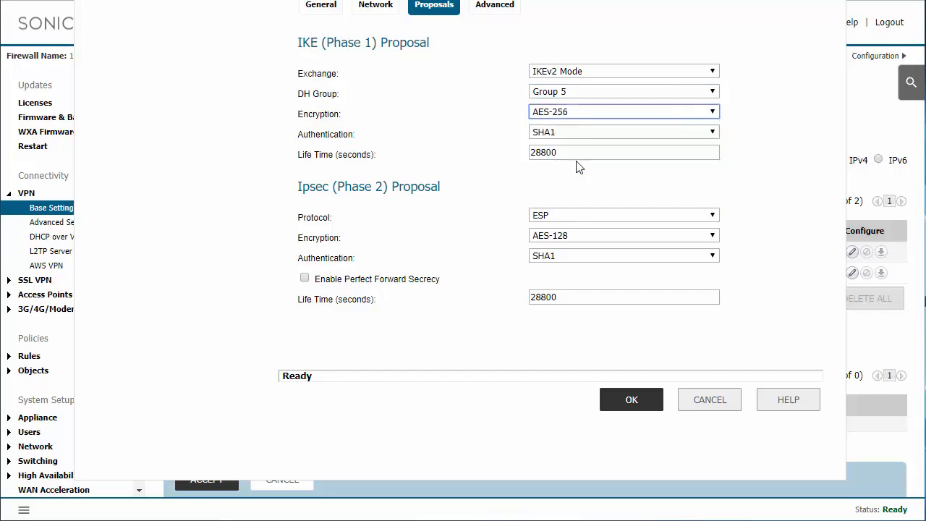
left_click(622, 131)
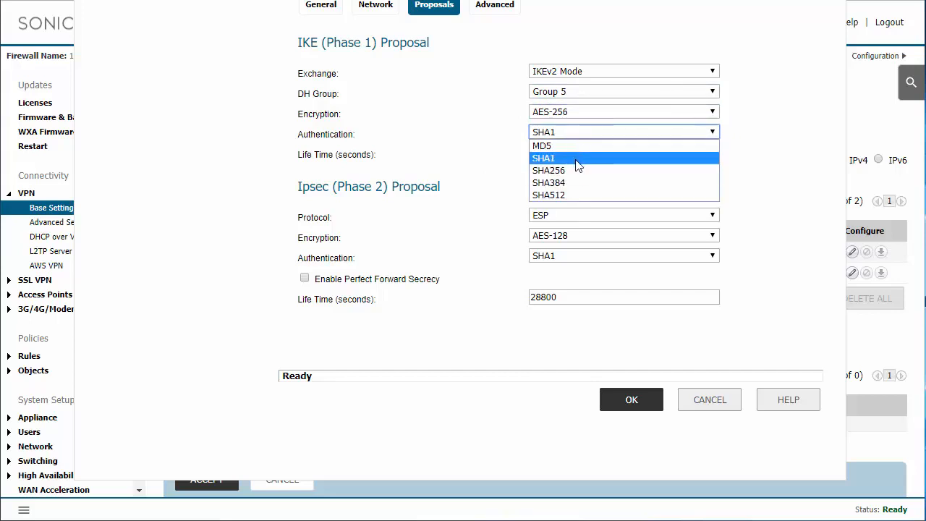
left_click(623, 112)
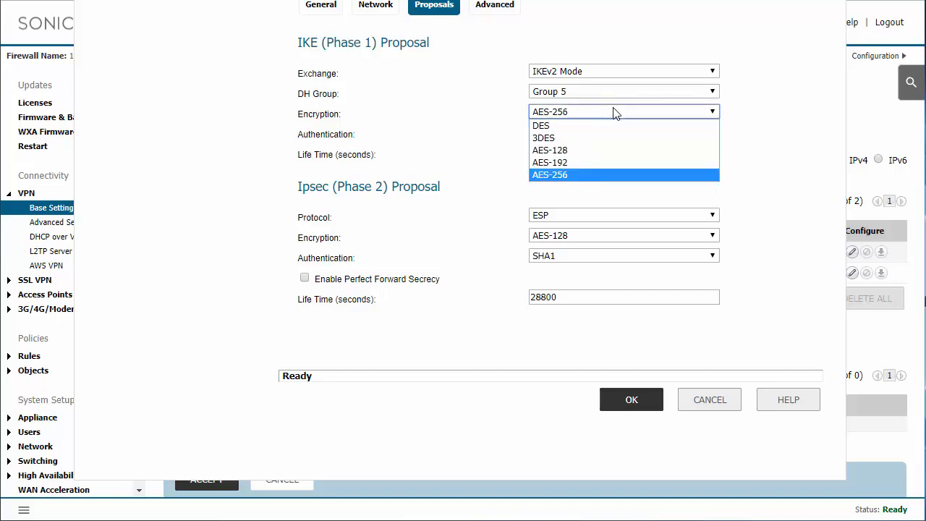
mouse_move(612, 137)
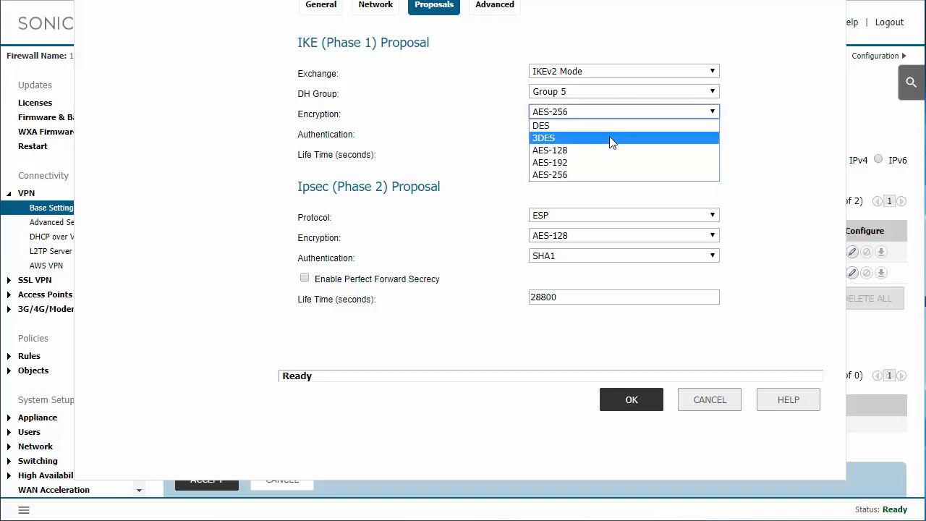
mouse_move(622, 175)
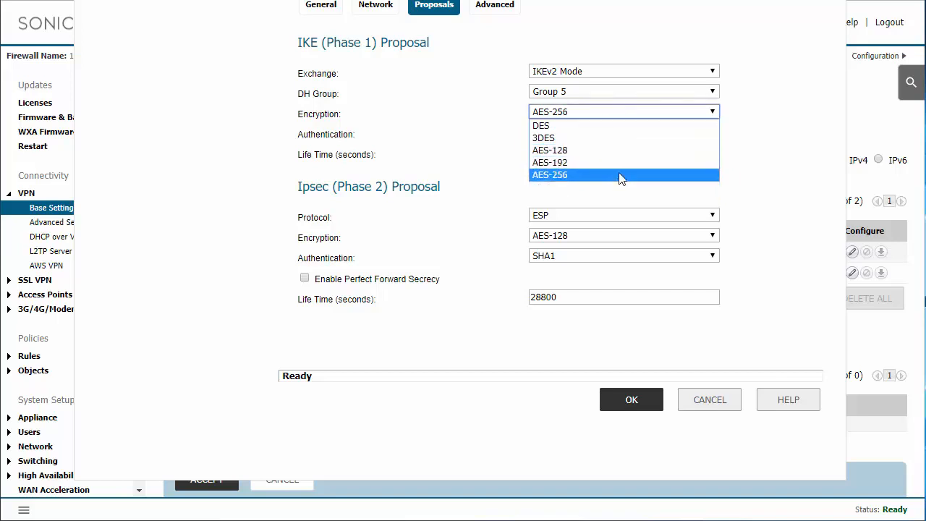
left_click(621, 174)
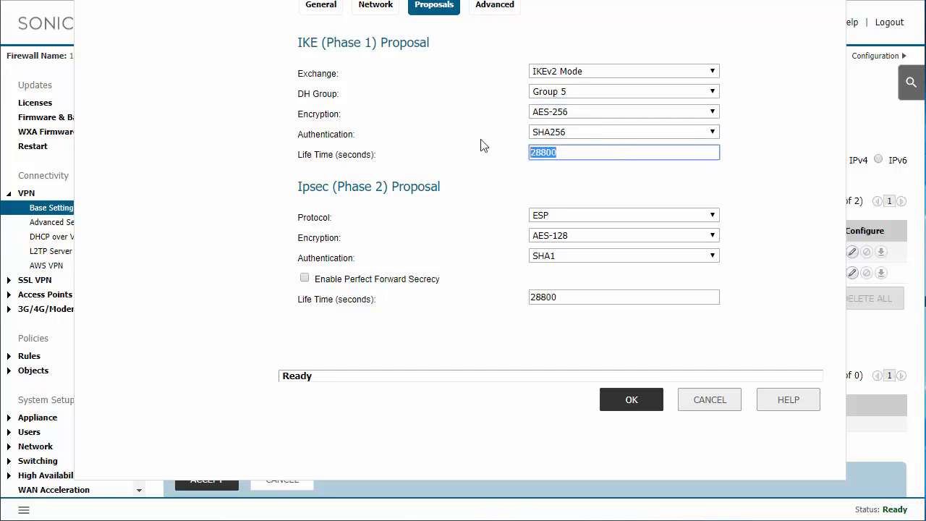
type("3")
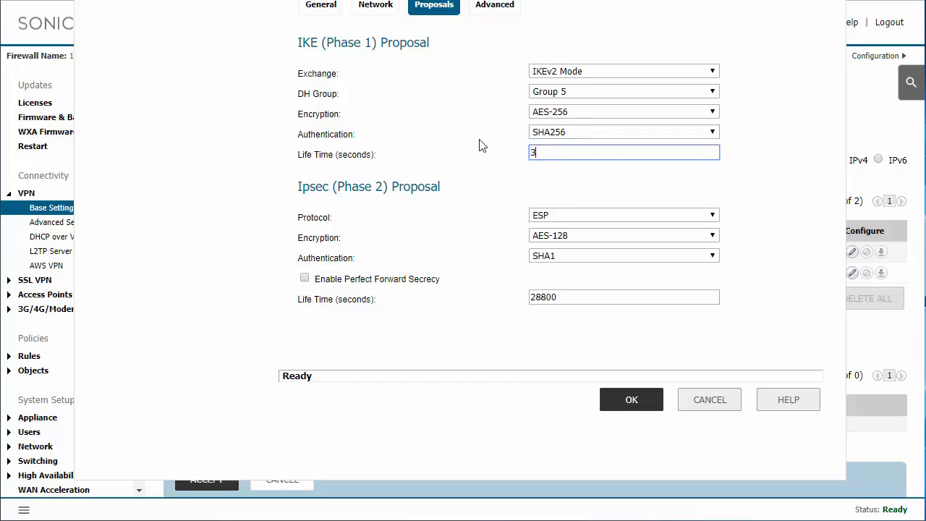
type("600")
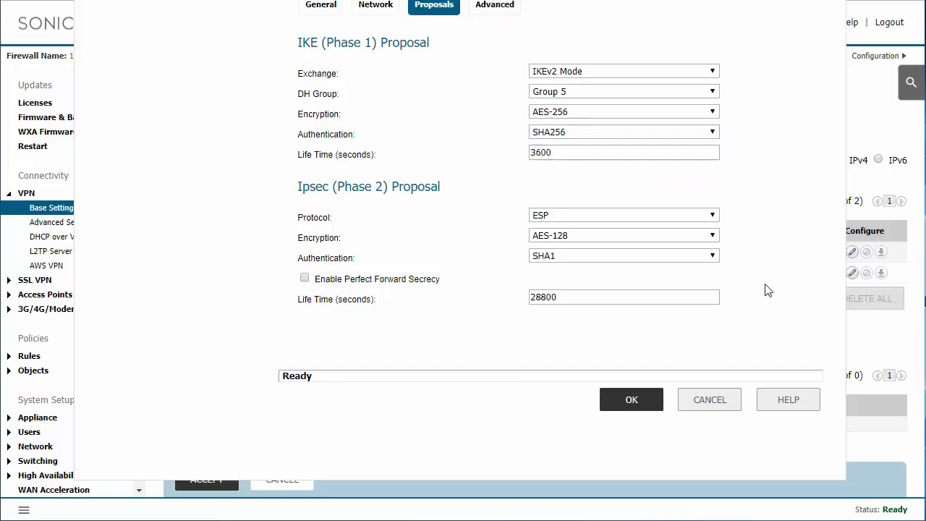
mouse_move(375, 192)
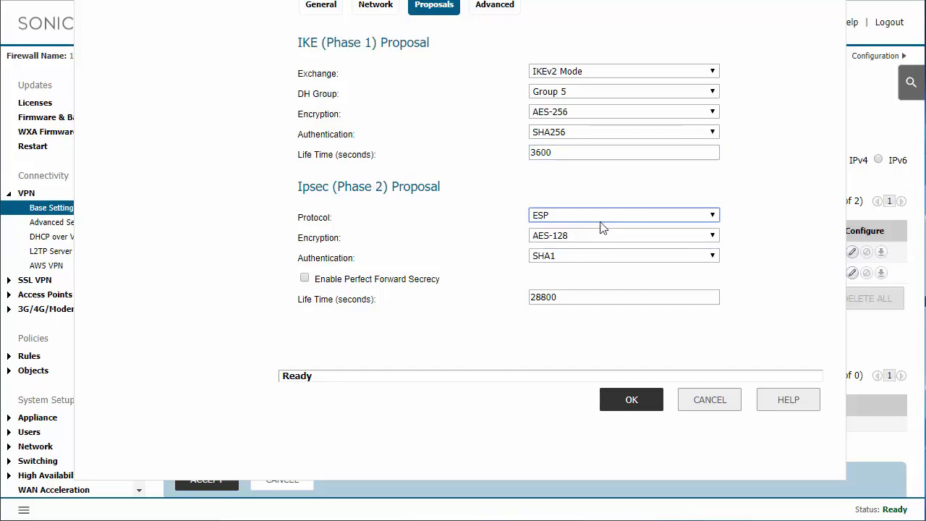
Set the IPsec proposal to AES-256 encryption with SHA256 authentication
left_click(710, 235)
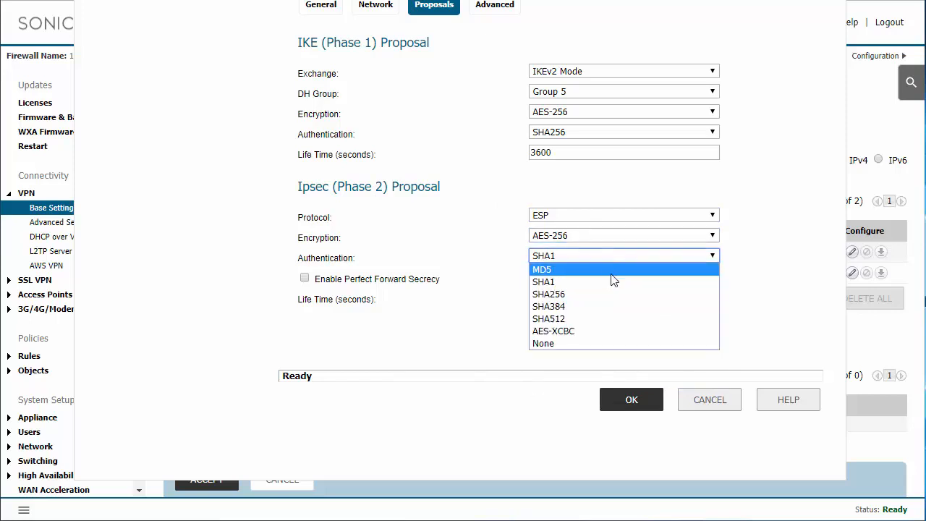
left_click(548, 294)
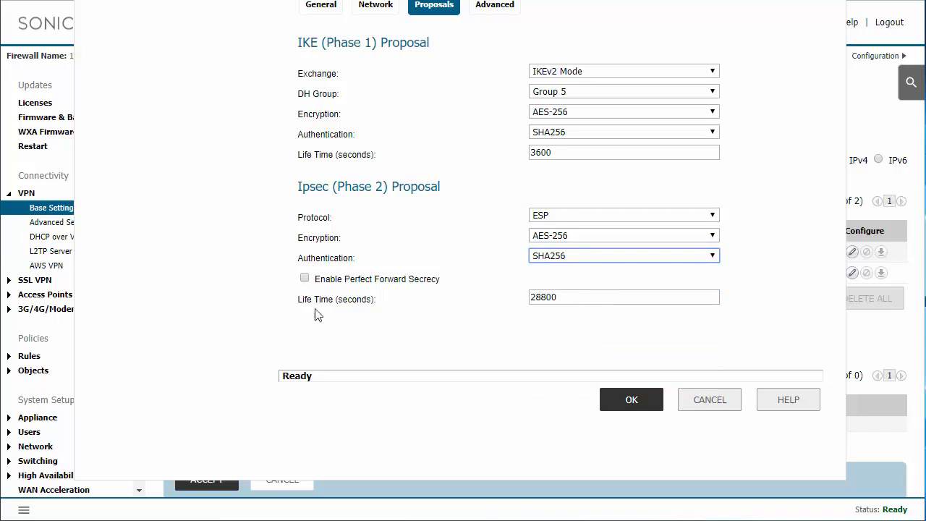
mouse_move(574, 295)
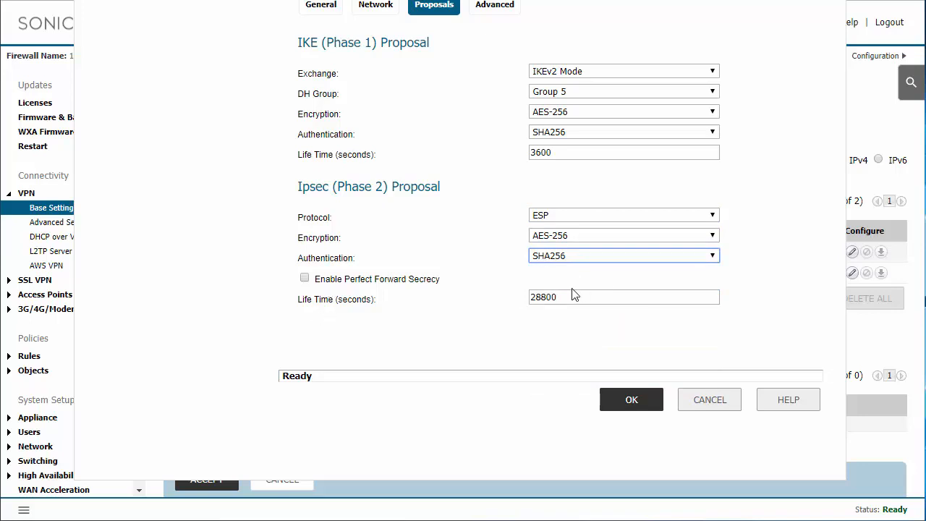
left_click(494, 6)
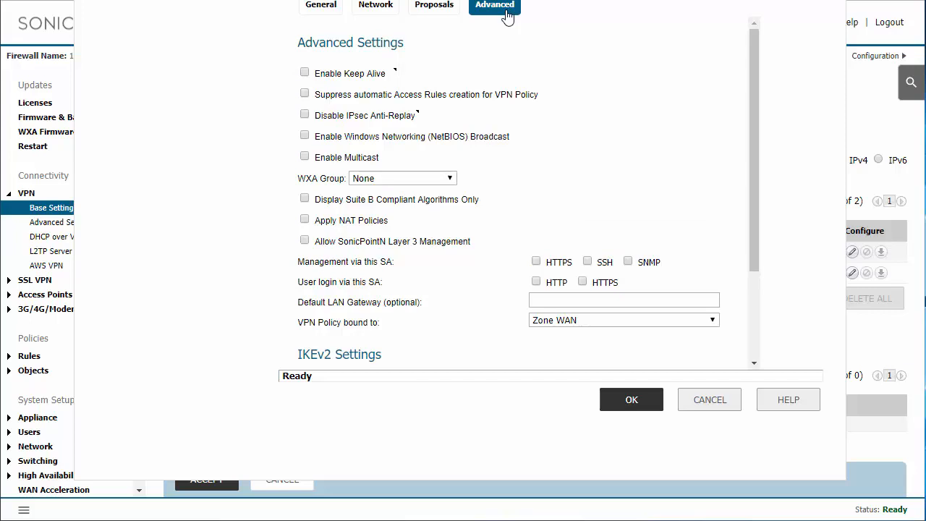
mouse_move(625, 154)
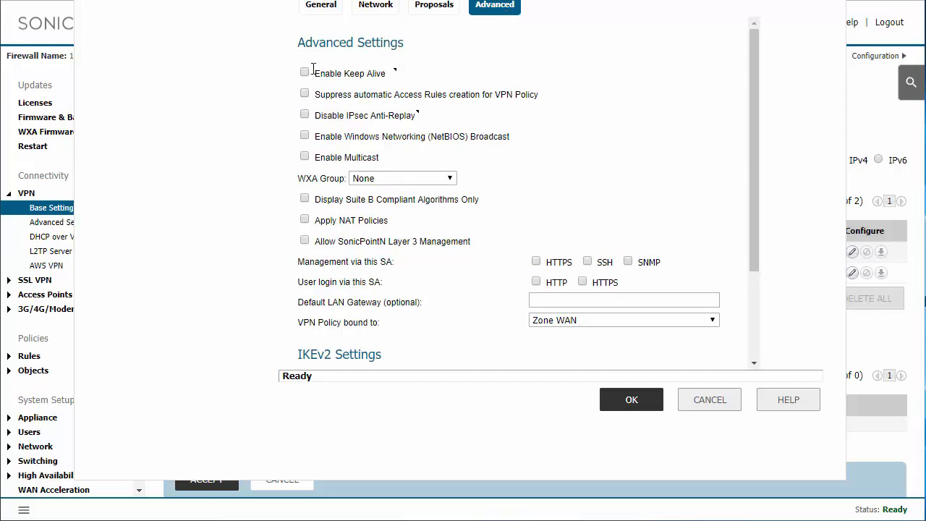
Enable Keep Alive on the Advanced settings and save the Test VPN policy
left_click(304, 72)
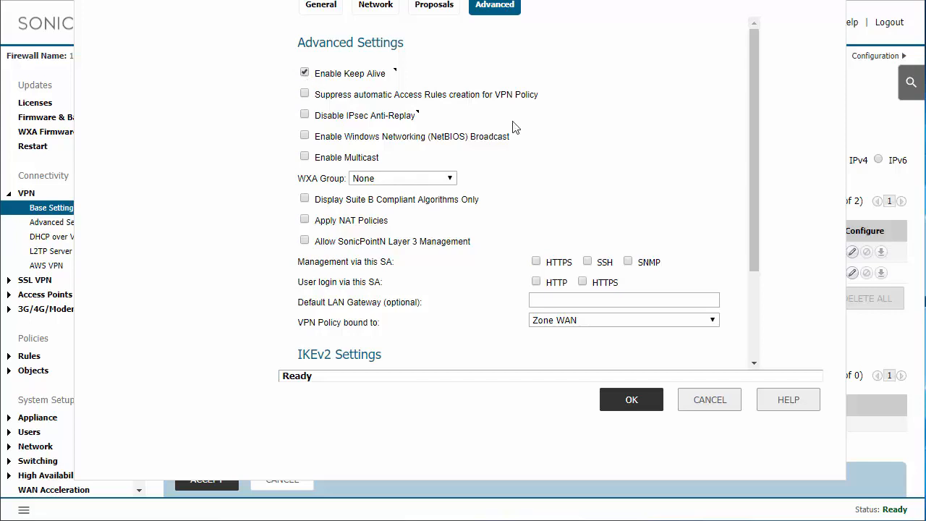
mouse_move(521, 134)
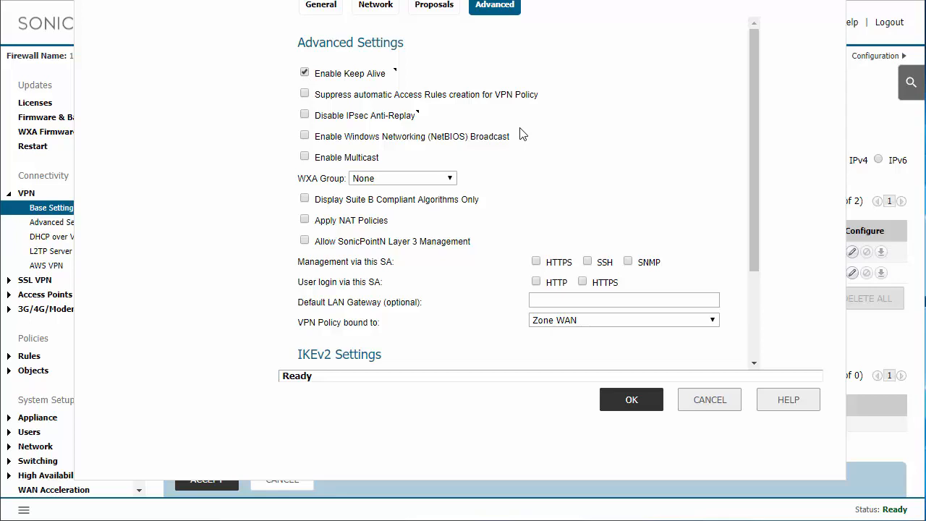
mouse_move(471, 122)
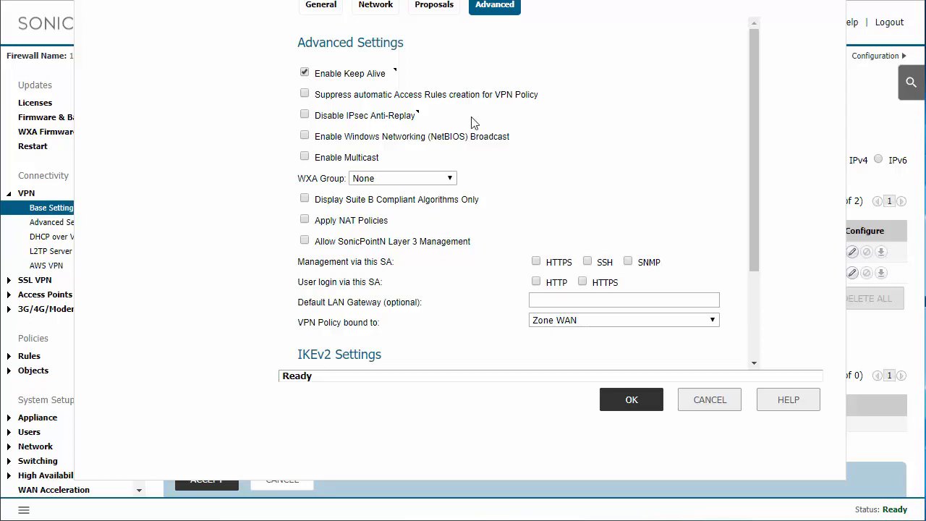
mouse_move(437, 85)
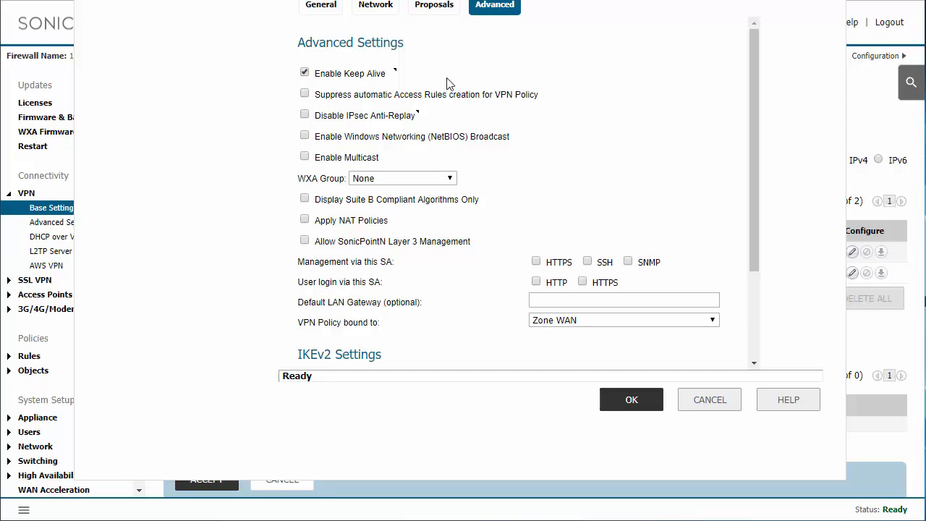
mouse_move(403, 87)
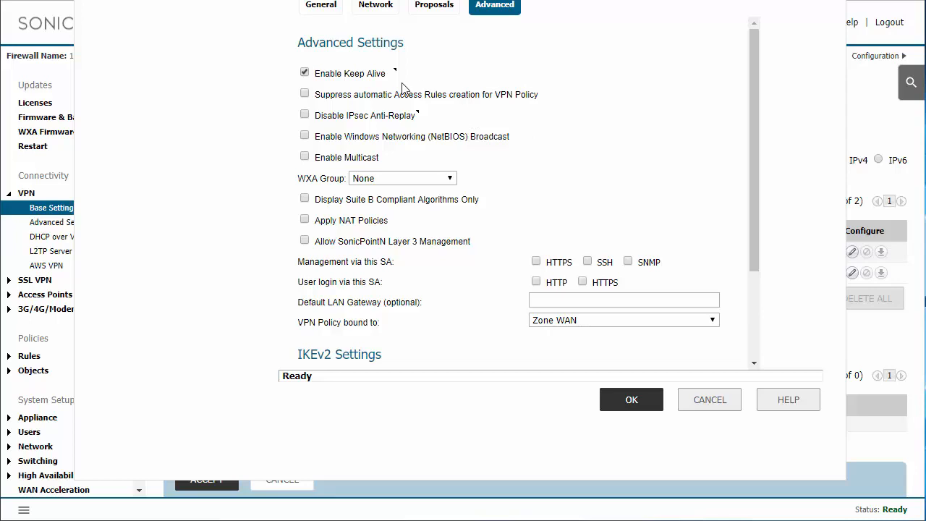
mouse_move(402, 88)
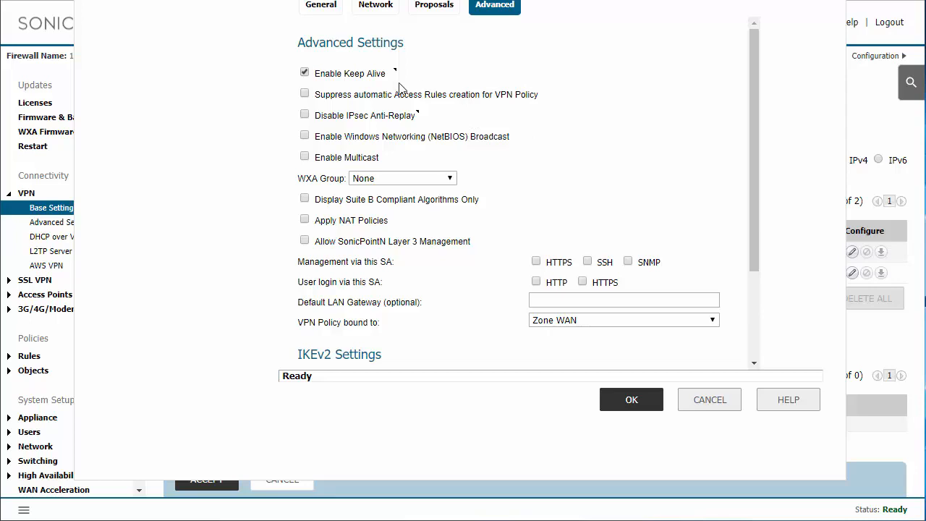
mouse_move(377, 77)
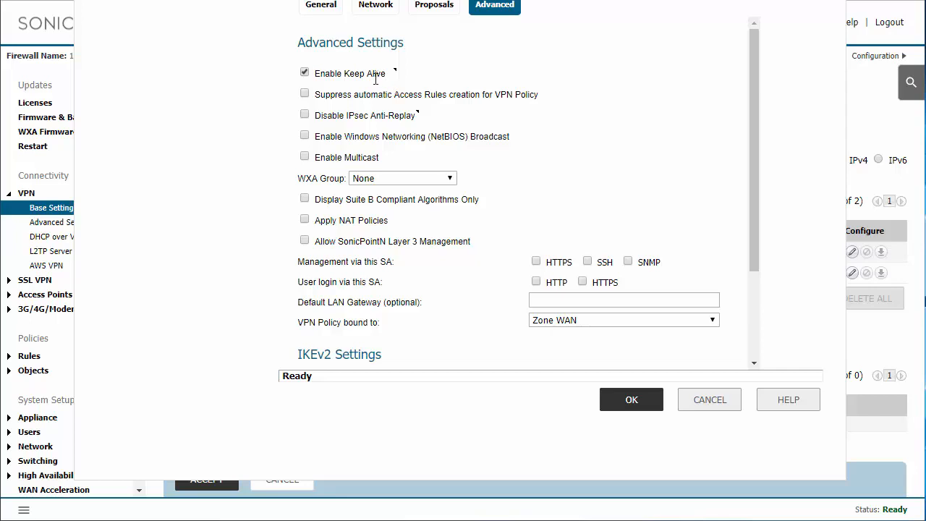
mouse_move(427, 98)
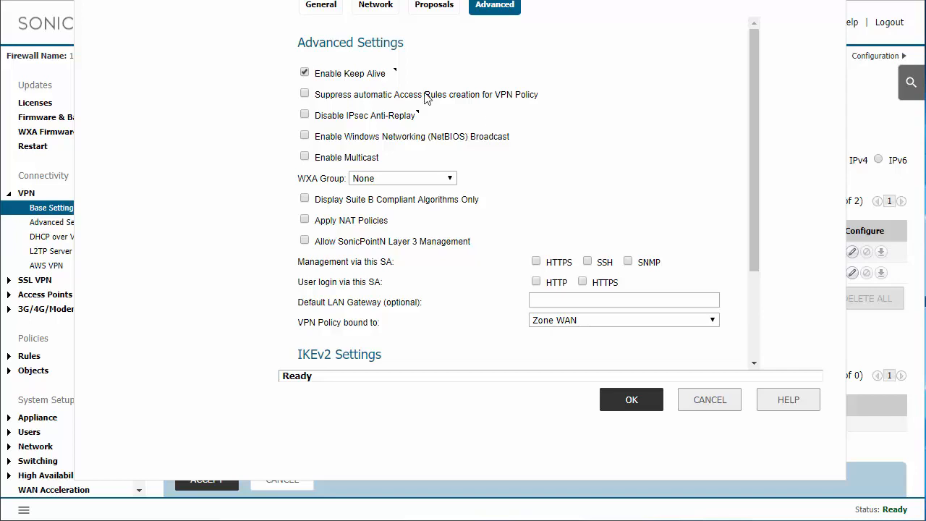
mouse_move(838, 421)
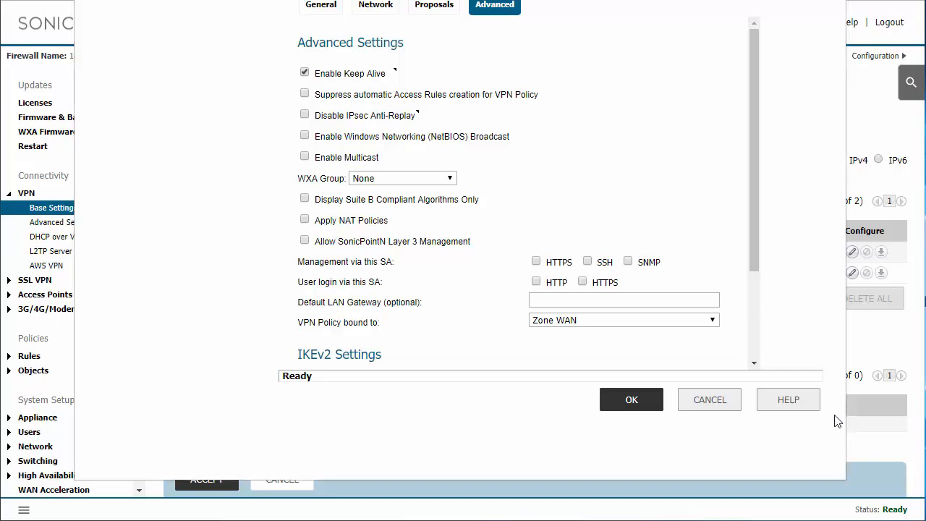
mouse_move(459, 316)
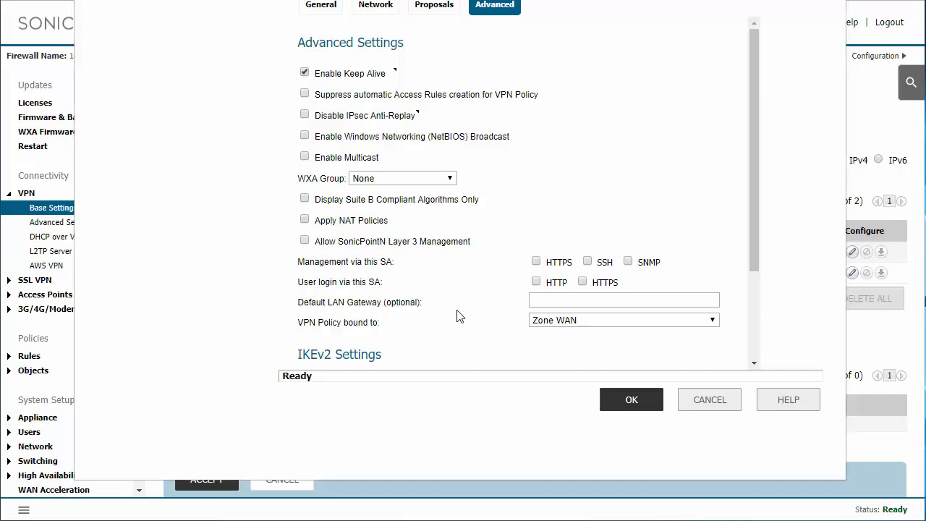
mouse_move(523, 286)
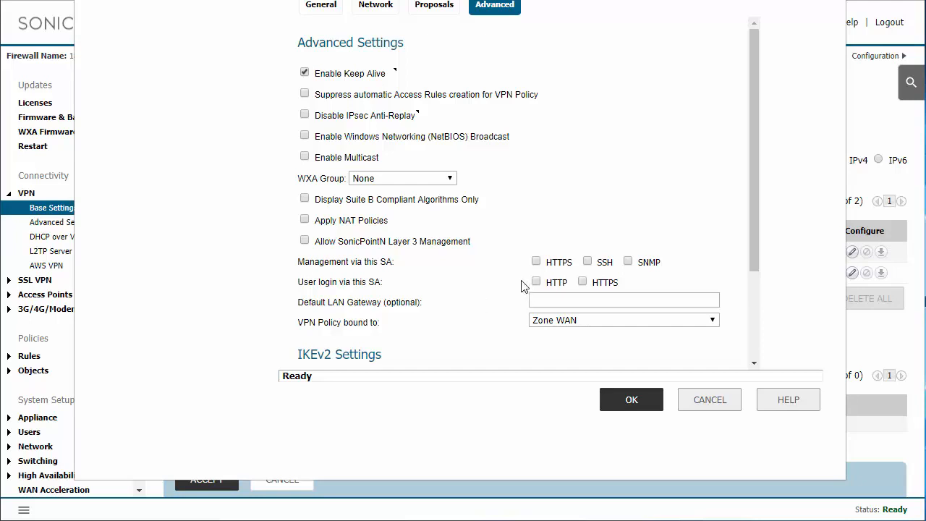
mouse_move(580, 288)
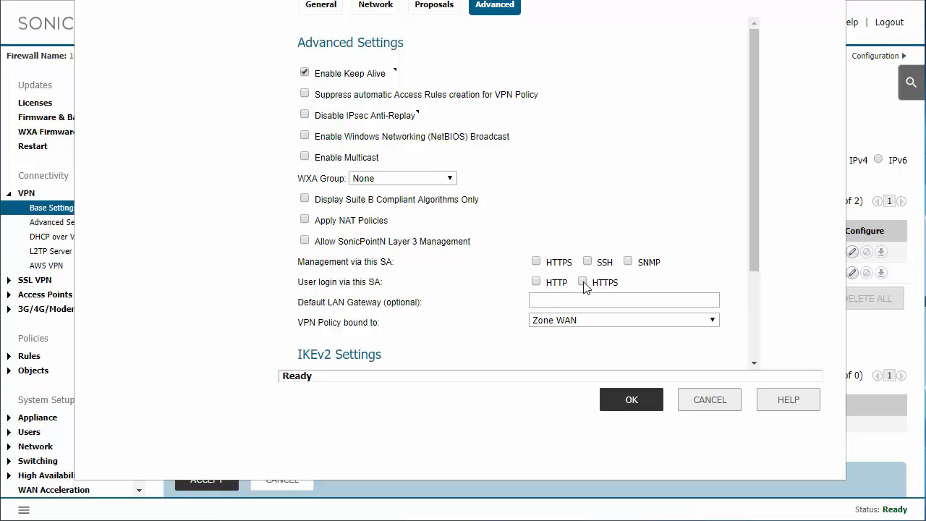
mouse_move(539, 269)
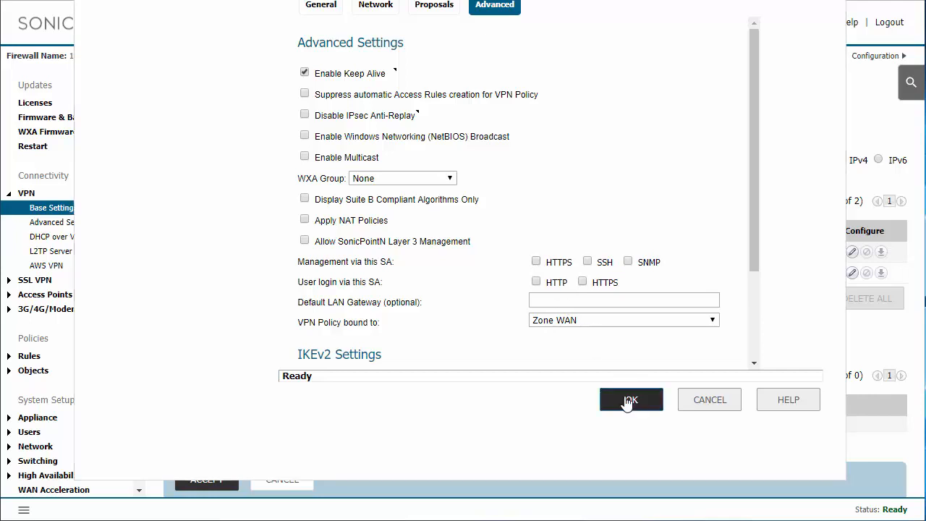
left_click(630, 399)
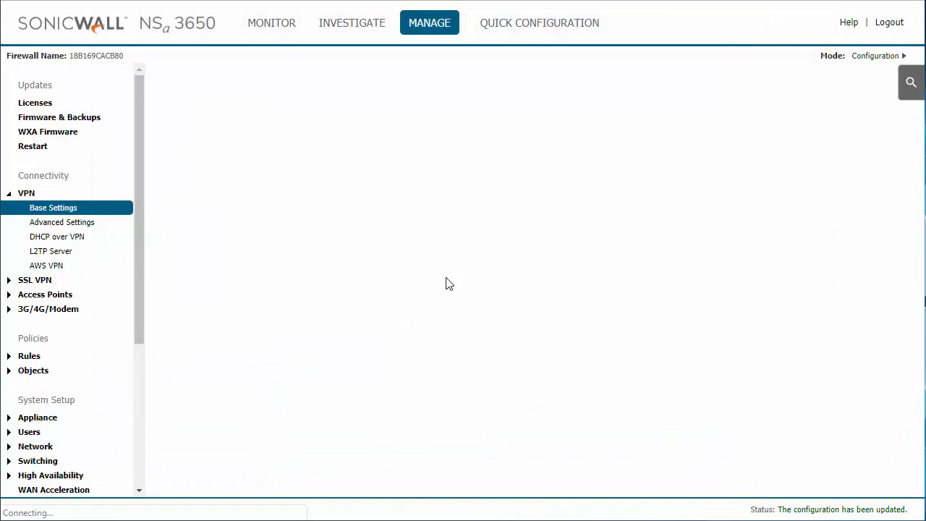
mouse_move(548, 302)
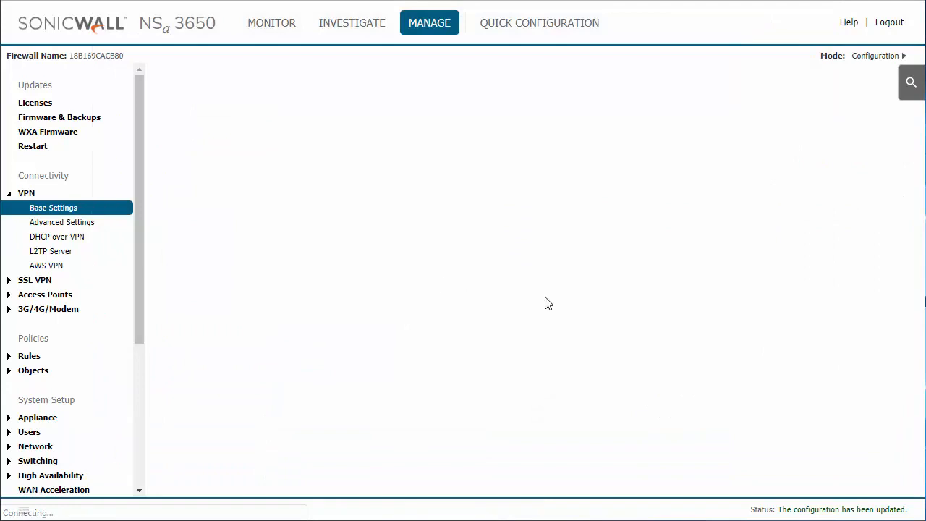
mouse_move(482, 342)
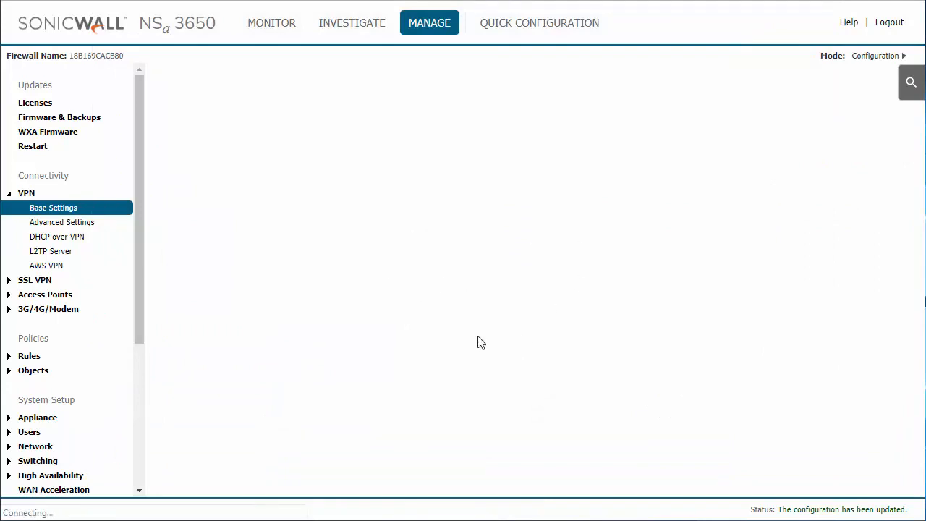
mouse_move(466, 315)
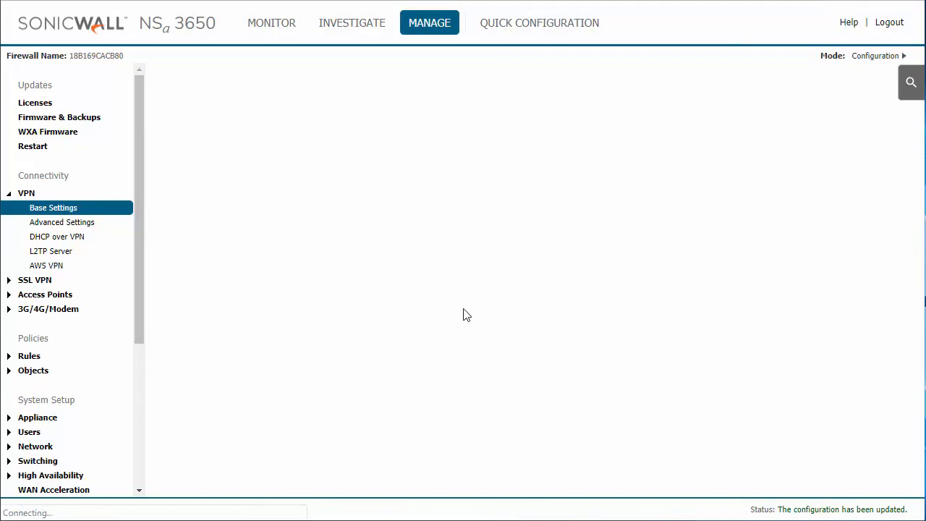
mouse_move(449, 282)
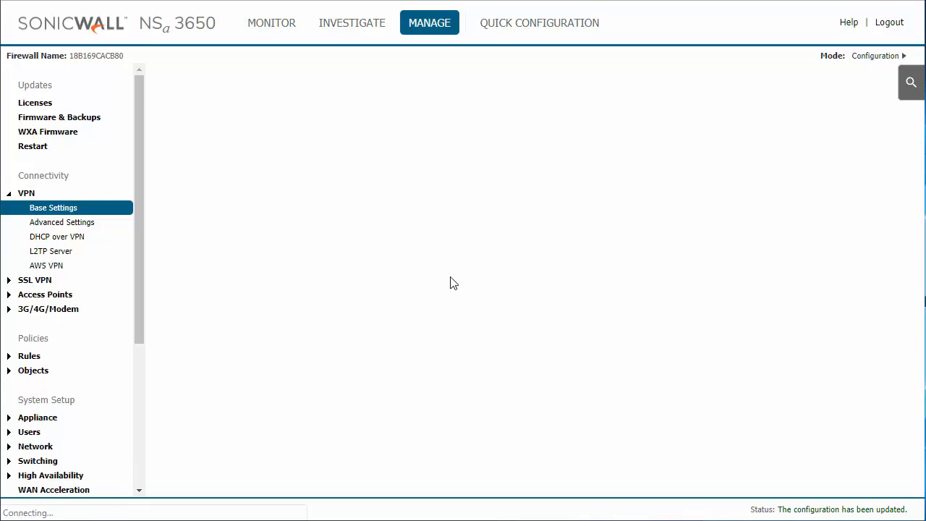
mouse_move(593, 233)
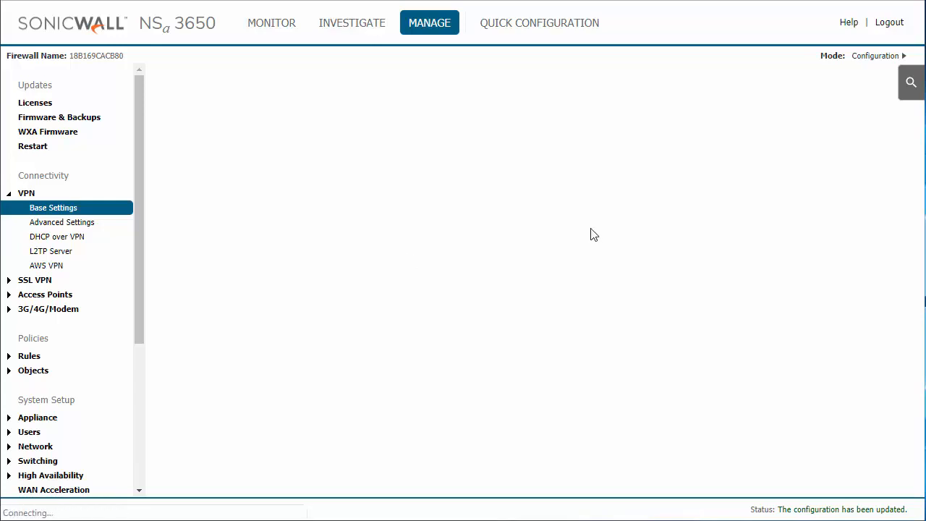
mouse_move(538, 245)
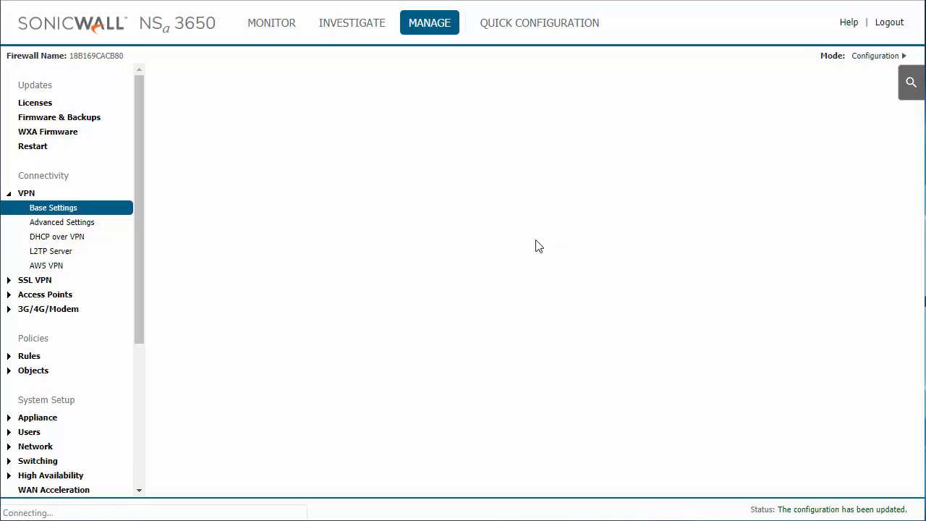
Expand Policies > Rules in the left navigation
left_click(53, 207)
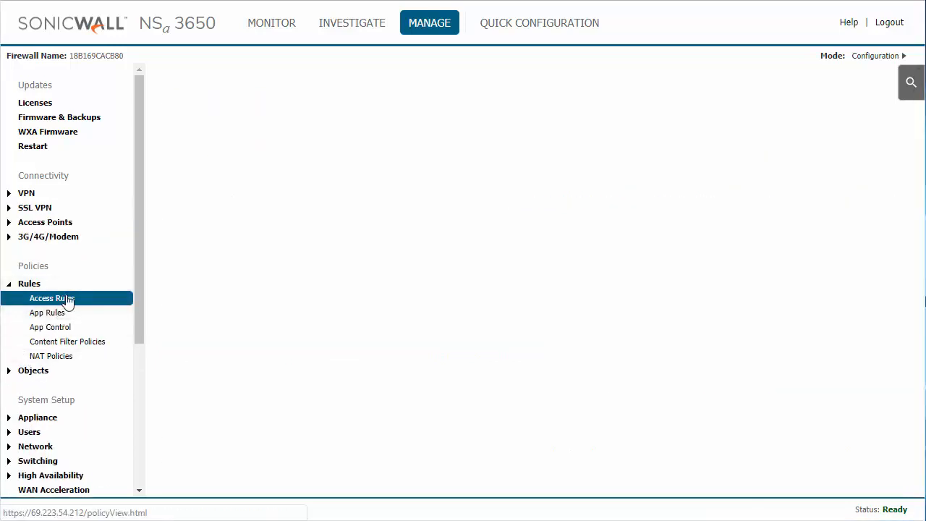
Filter Access Rules to show VPN-to-LAN rules and review them
left_click(52, 298)
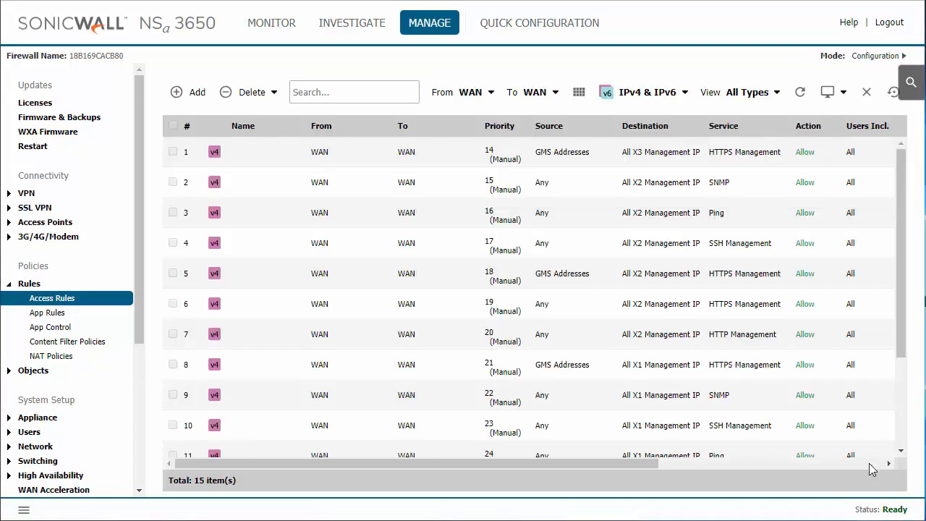
left_click(470, 92)
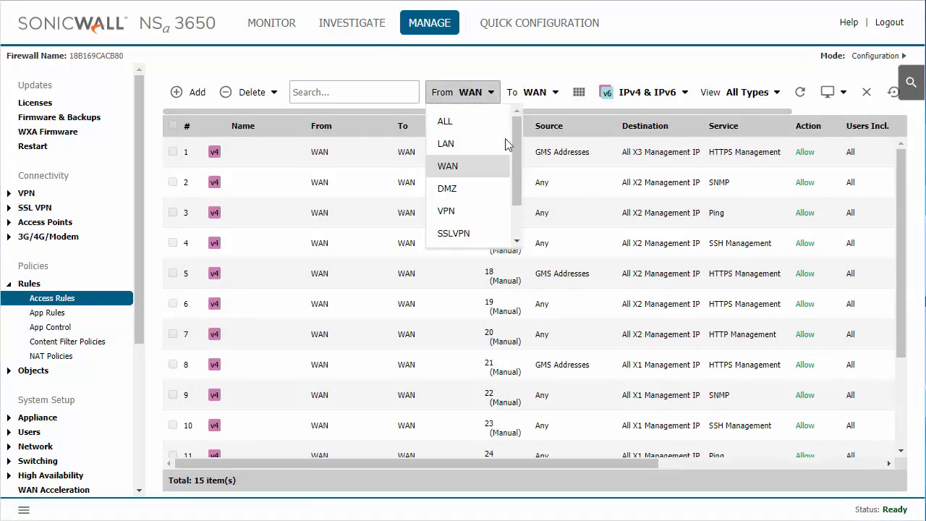
left_click(446, 210)
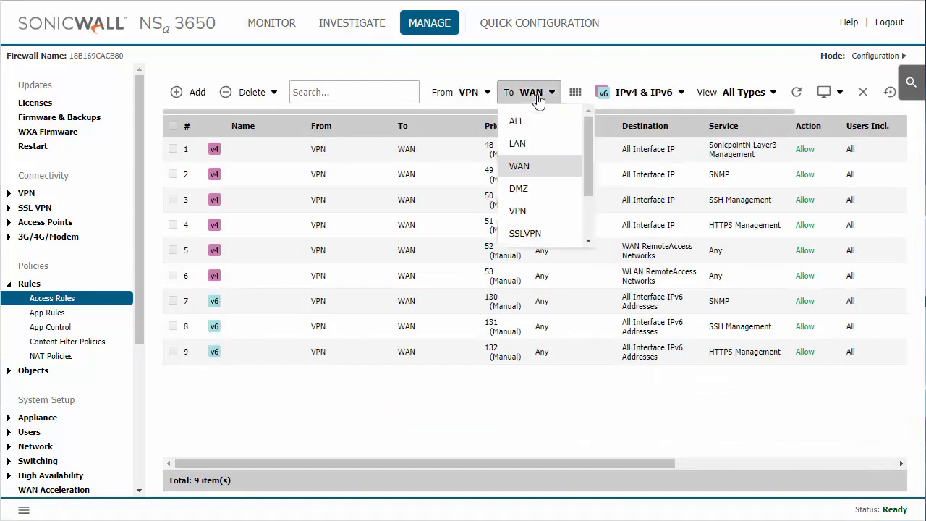
left_click(516, 143)
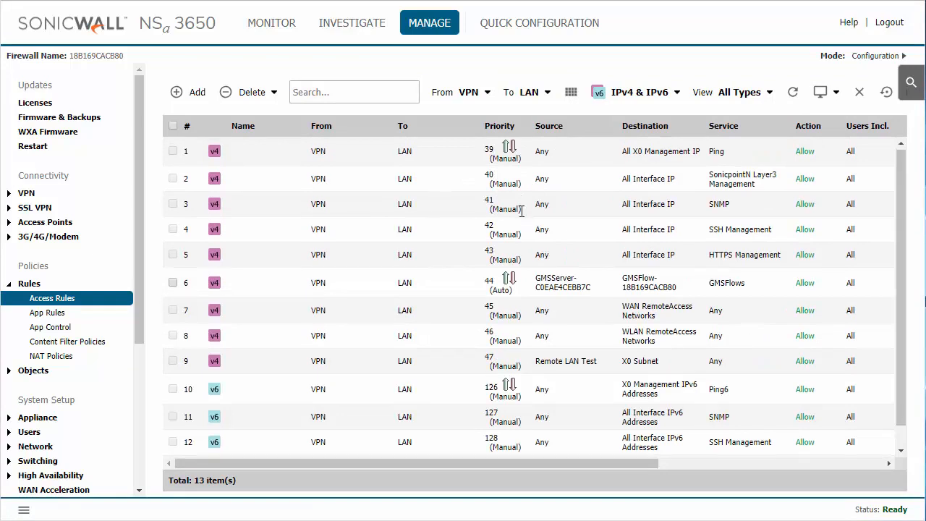
scroll("down", 3)
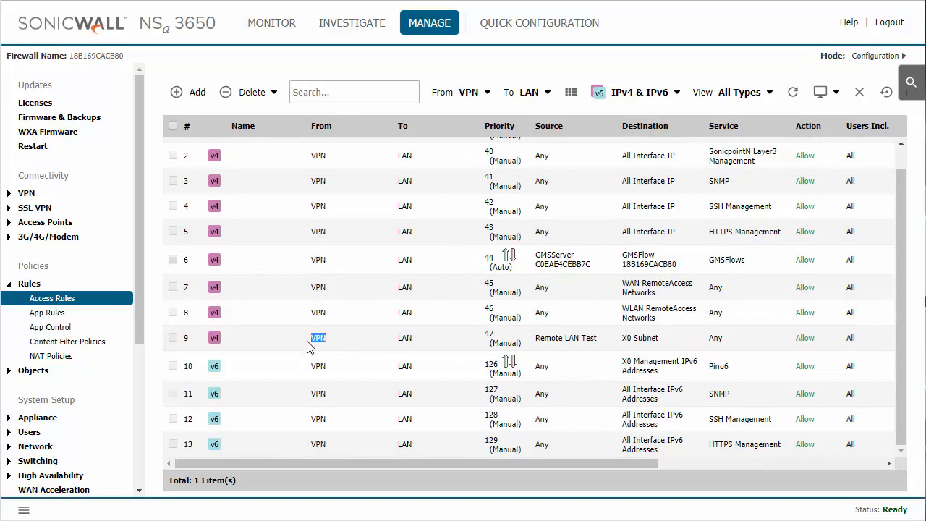
mouse_move(561, 387)
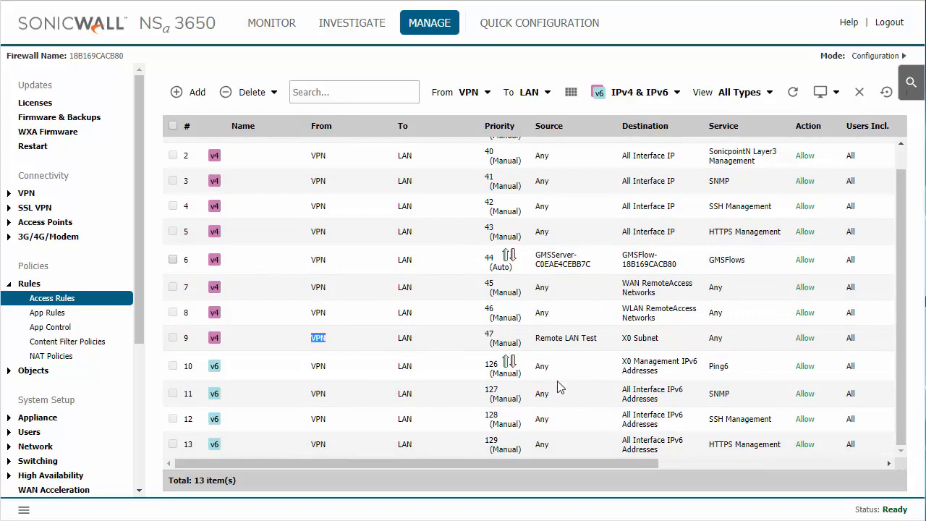
mouse_move(583, 343)
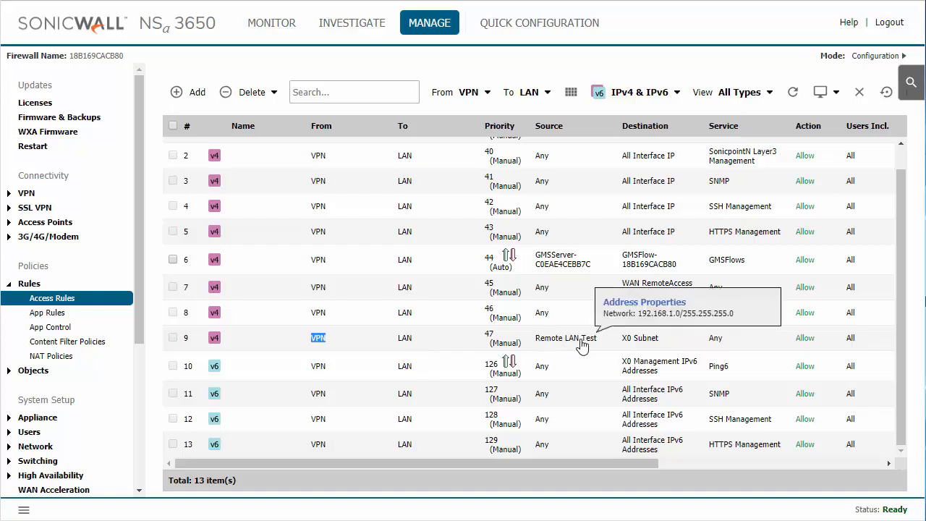
mouse_move(660, 343)
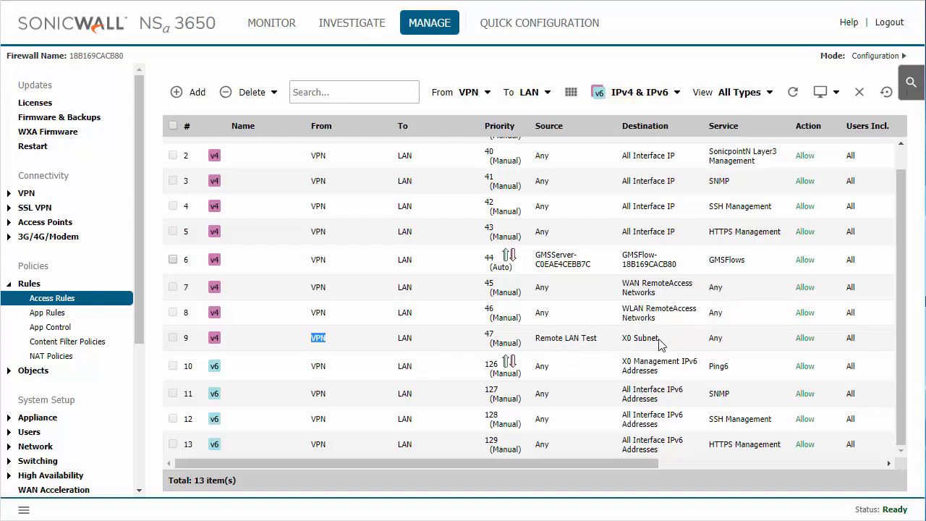
Switch the filter to LAN-to-VPN to show the X0 Subnet to Remote LAN Test rule
left_click(460, 92)
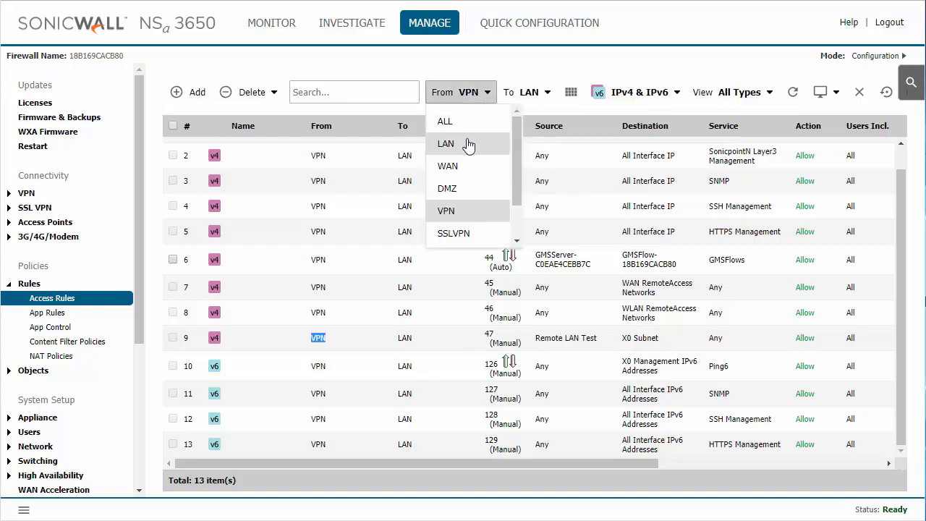
left_click(446, 143)
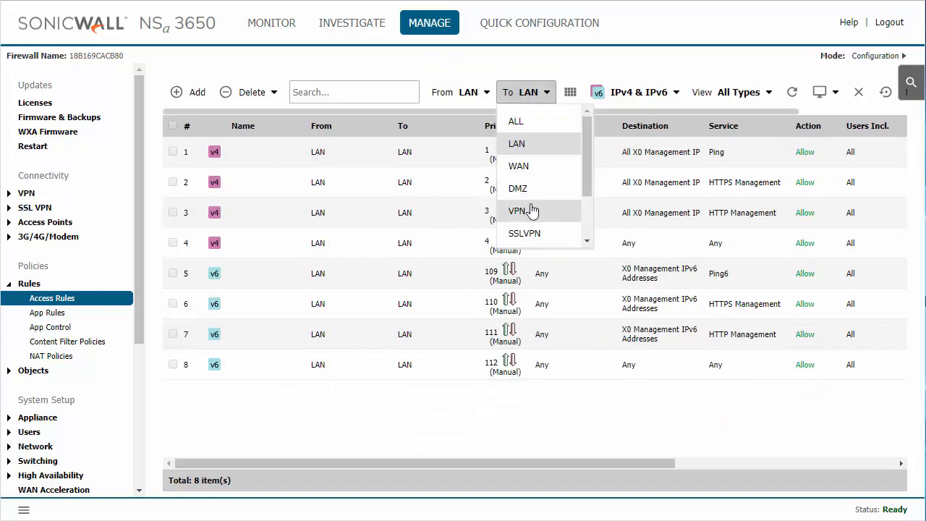
left_click(517, 210)
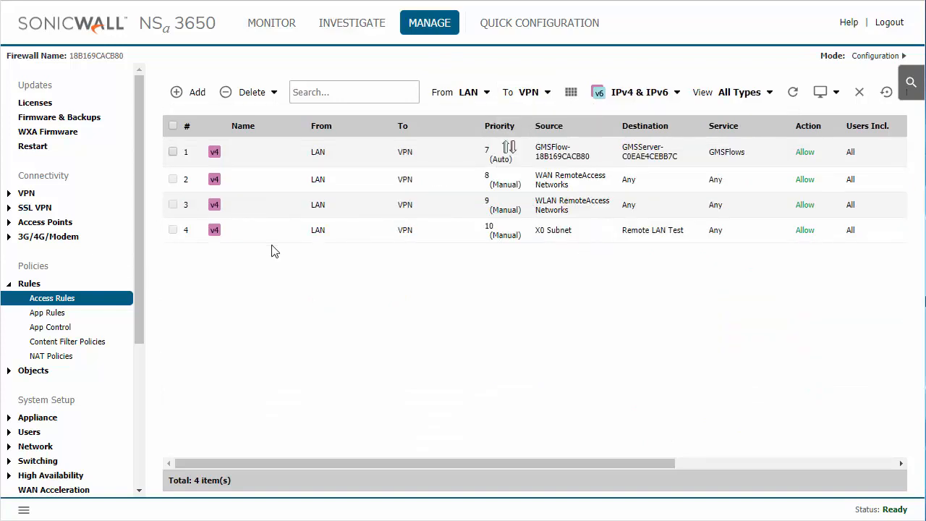